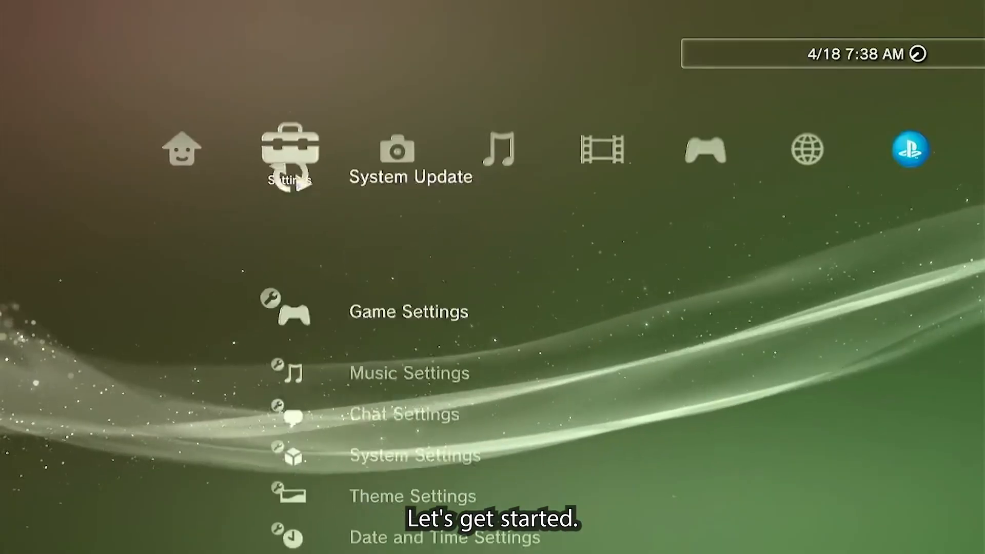
- Check the timezone in Date and Time Settings, then highlight Internet Browser under Network
{"action": "scroll", "scroll_direction": "down", "scroll_amount": 3}
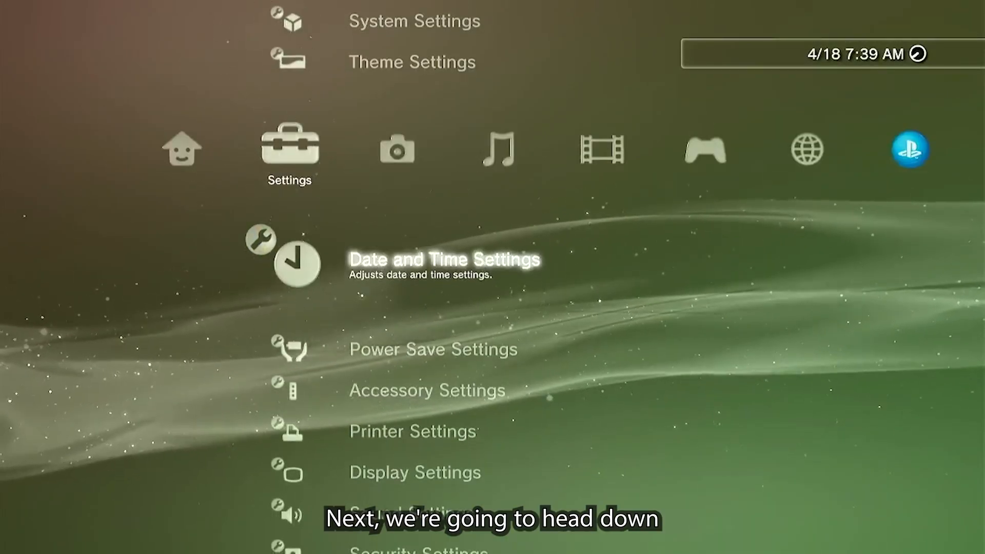
{"action": "left_click", "coordinate": [443, 258]}
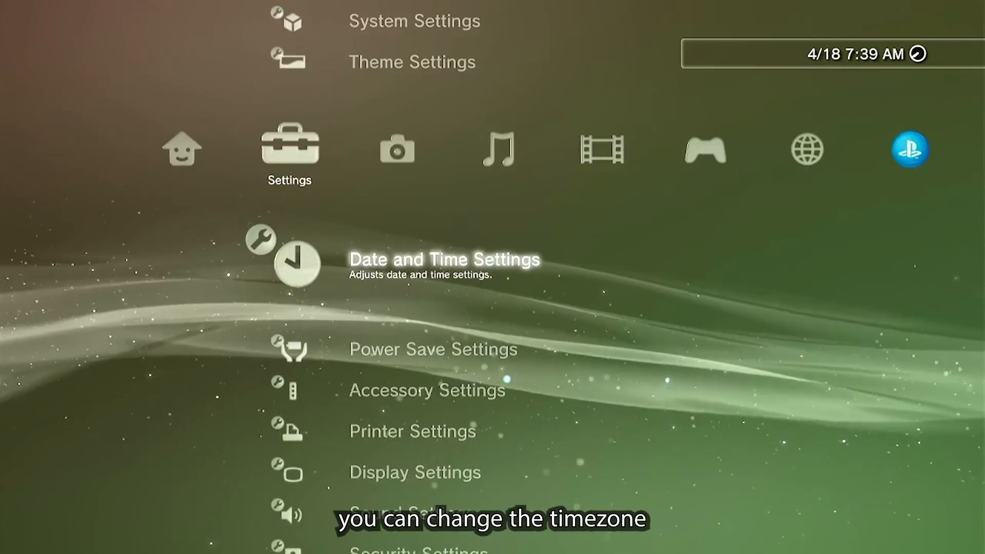
{"action": "scroll", "scroll_direction": "up", "scroll_amount": 3}
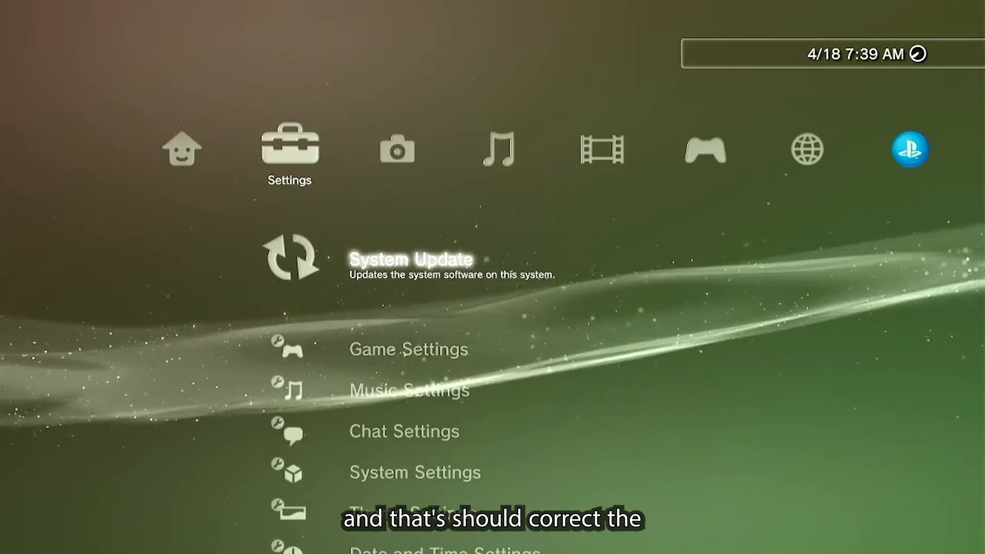
{"action": "scroll", "scroll_direction": "right", "scroll_amount": 3}
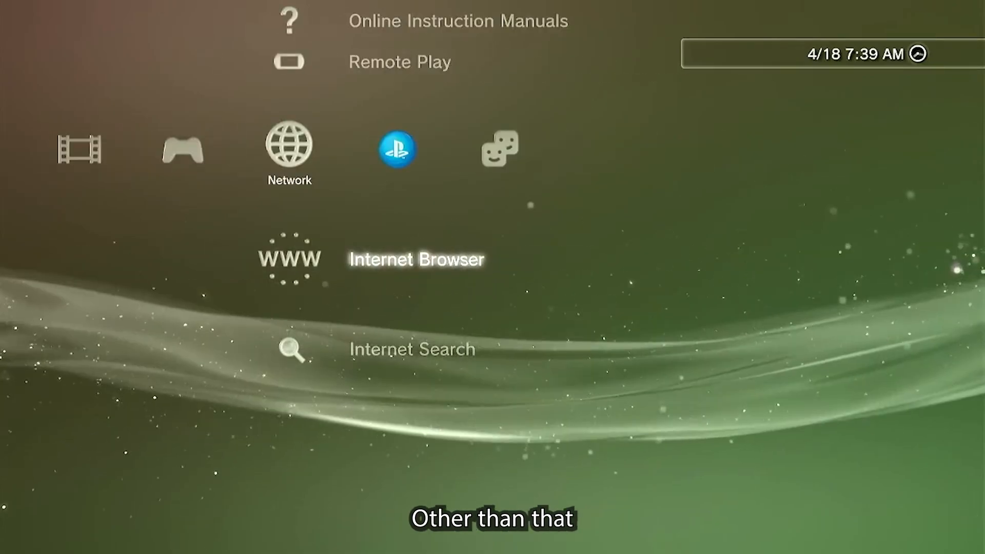
- Launch Internet Browser and delete its cookies, search history, cache and authentication info
{"action": "left_click", "coordinate": [289, 257]}
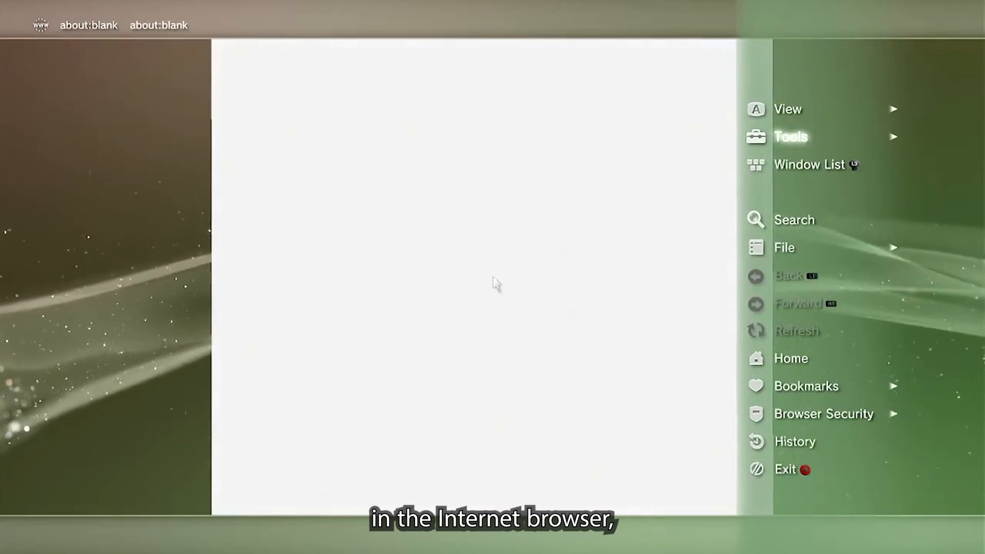
{"action": "left_click", "coordinate": [790, 137]}
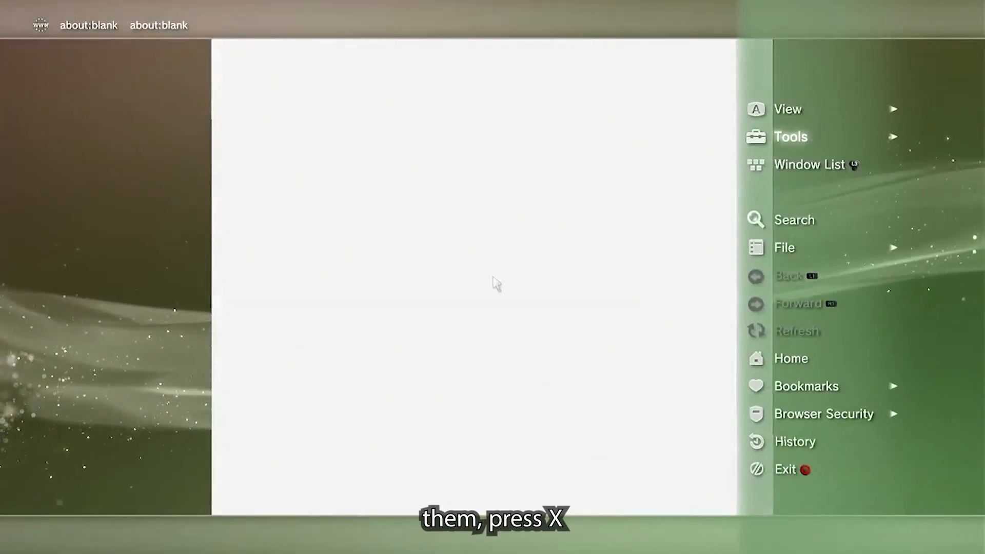
{"action": "left_click", "coordinate": [790, 136]}
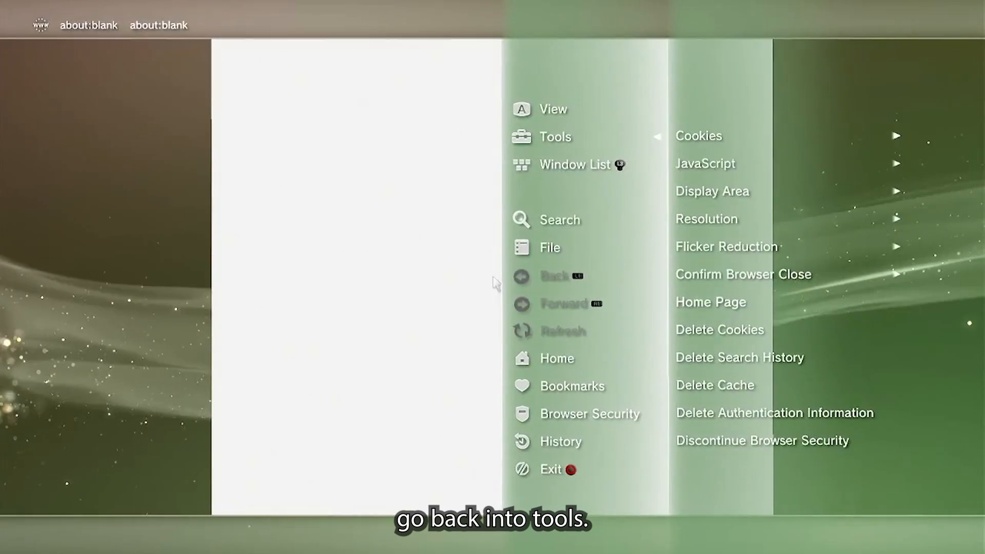
{"action": "left_click", "coordinate": [739, 357]}
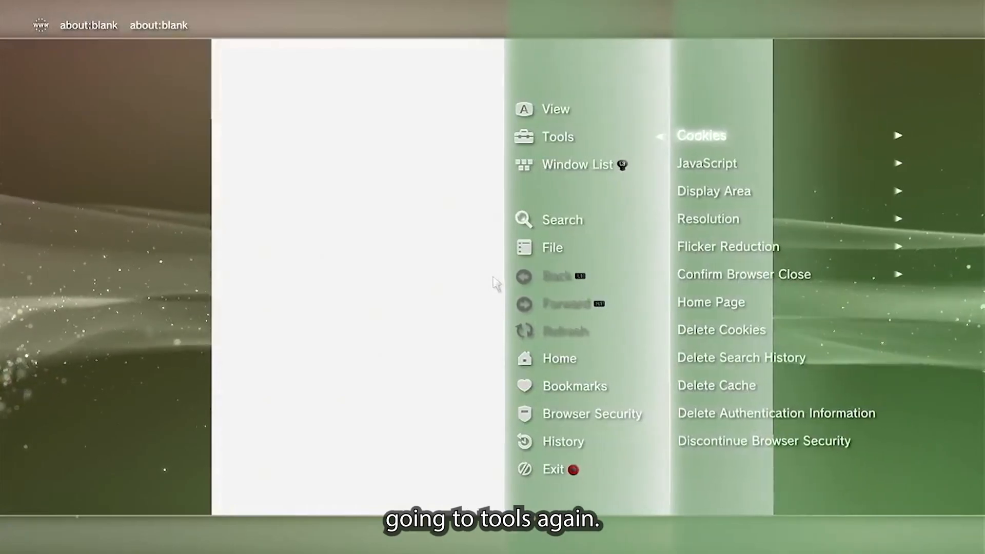
{"action": "mouse_move", "coordinate": [717, 386]}
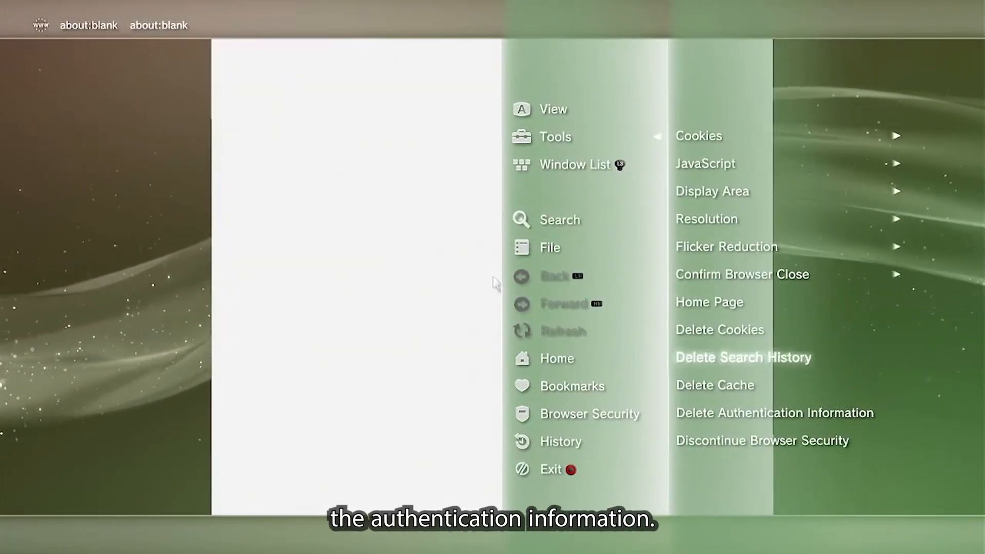
{"action": "left_click", "coordinate": [774, 412]}
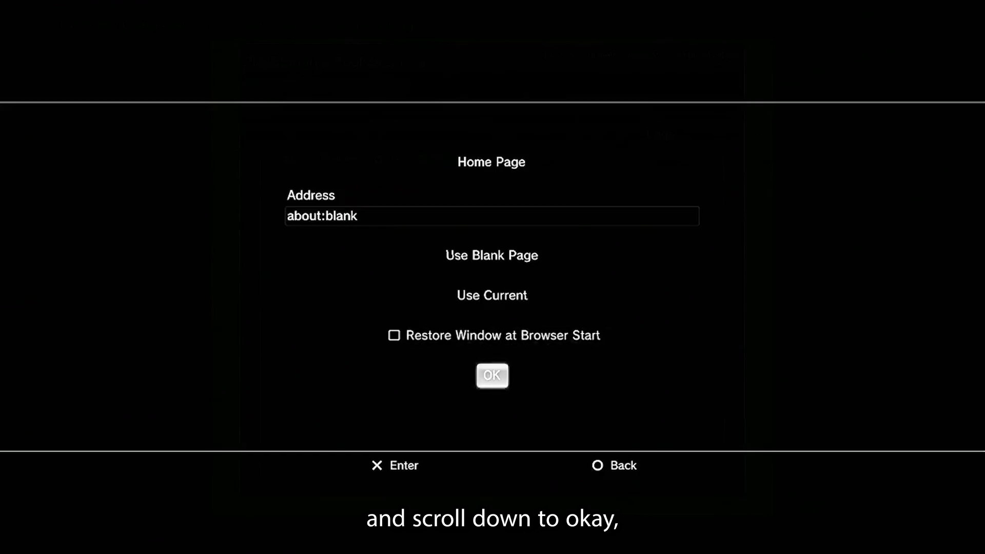
- Confirm the about:blank home page and load ps3toolset.com
{"action": "left_click", "coordinate": [492, 375]}
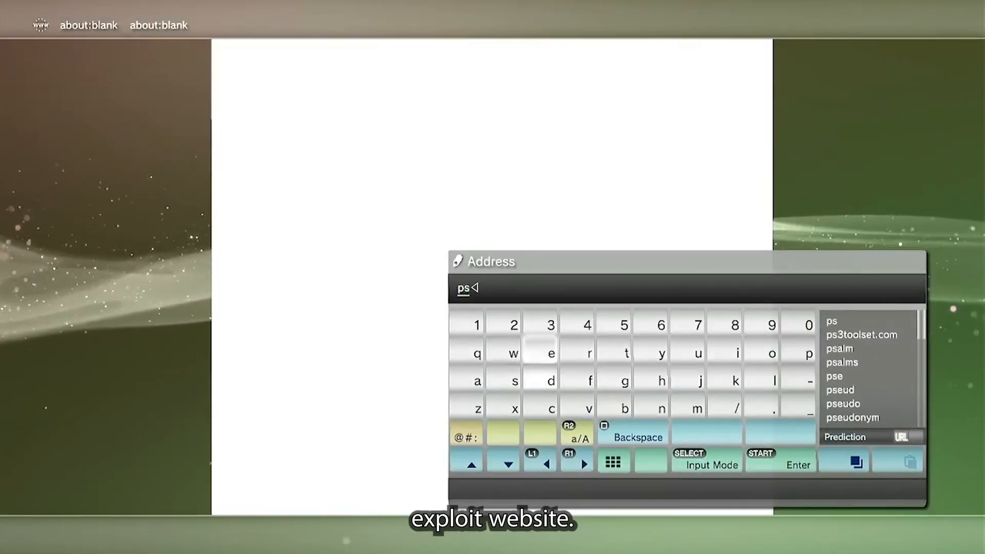
{"action": "left_click", "coordinate": [862, 335]}
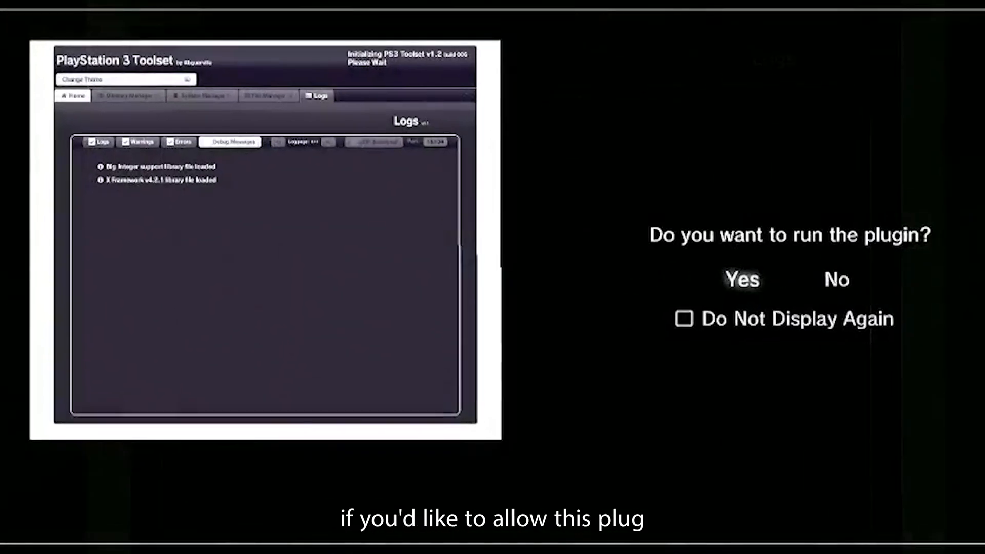
- Allow the PS3 Toolset plugin, dismiss the donation notice, and review the Logs tab
{"action": "left_click", "coordinate": [741, 280]}
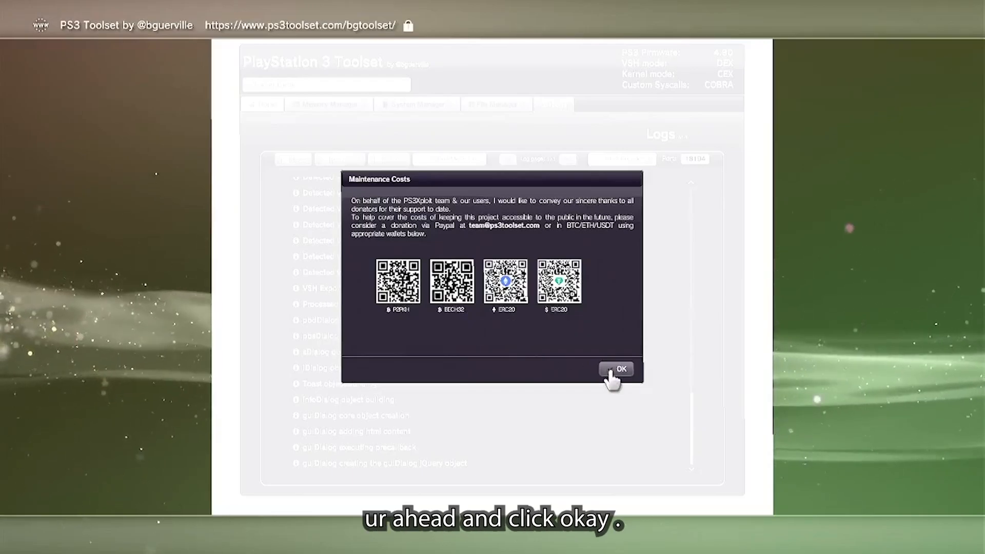
{"action": "left_click", "coordinate": [618, 370]}
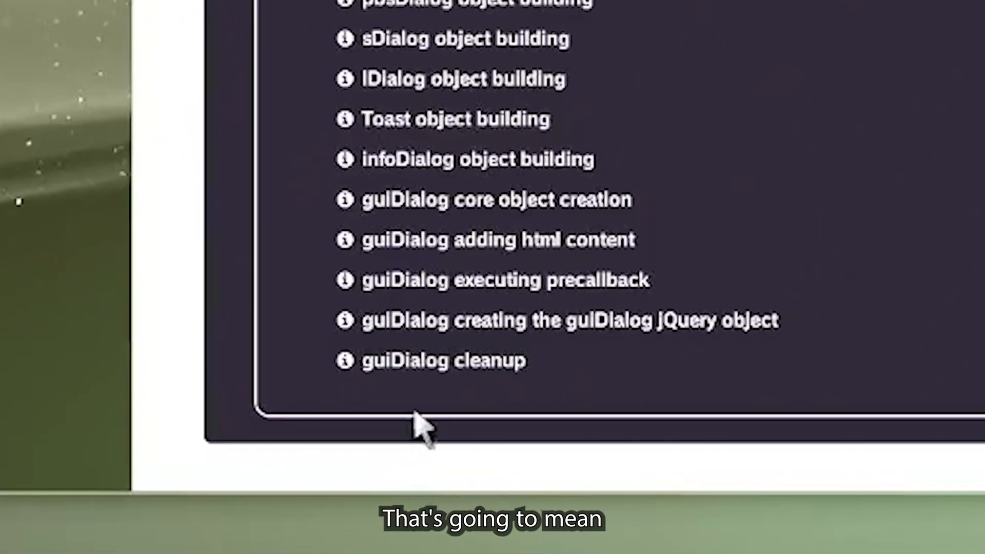
{"action": "scroll", "scroll_direction": "up", "scroll_amount": 3}
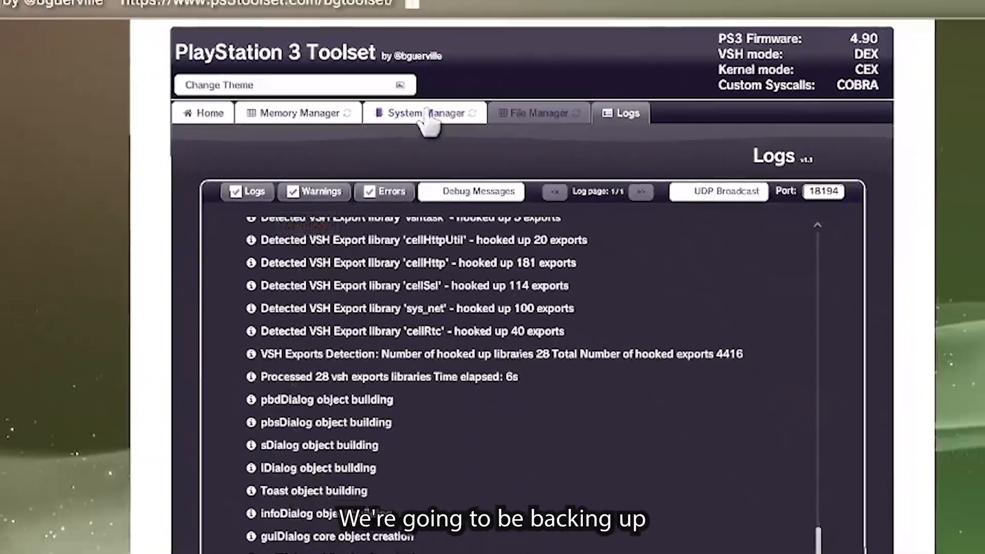
- Save a Flash Memory backup from System Manager as dump.hex on /dev_usb001
{"action": "left_click", "coordinate": [423, 113]}
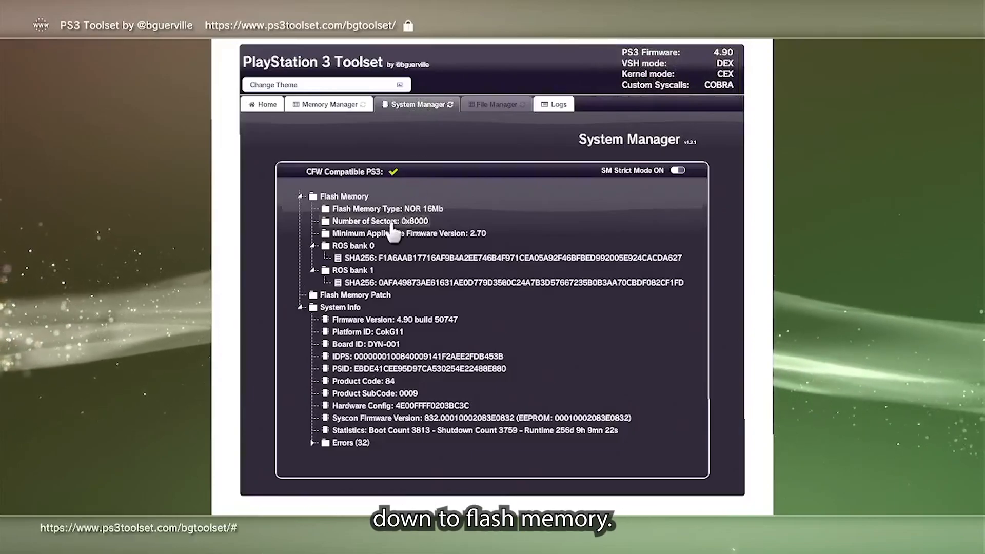
{"action": "mouse_move", "coordinate": [361, 201]}
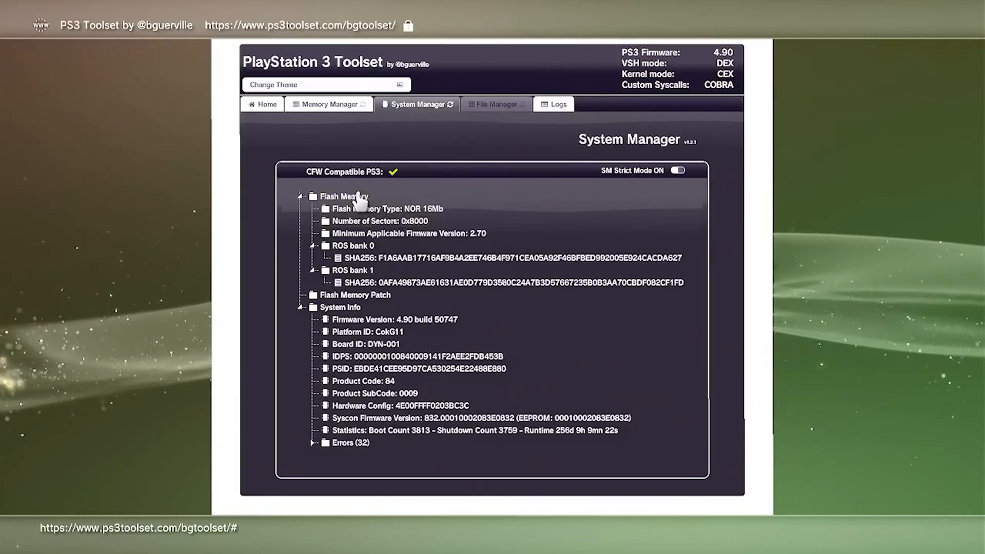
{"action": "left_click", "coordinate": [344, 196]}
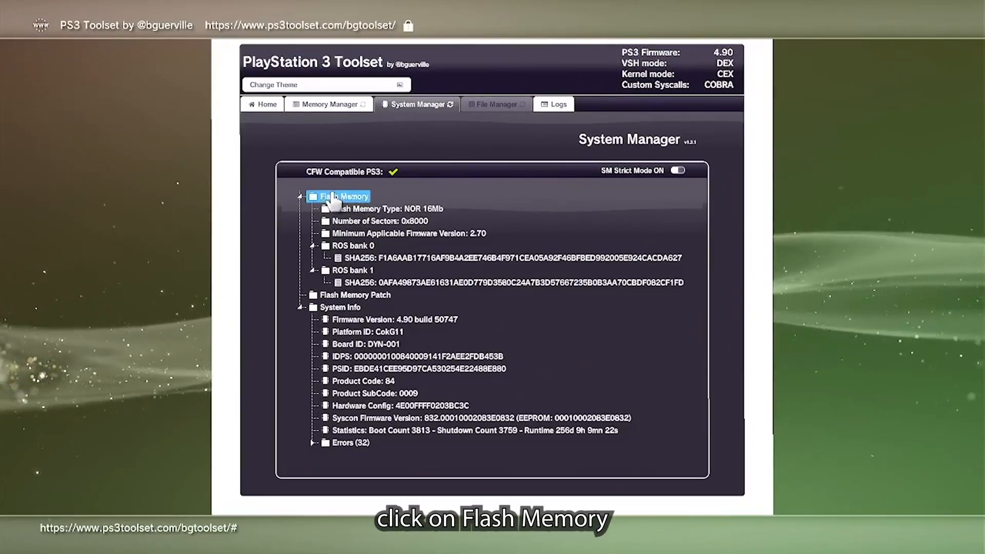
{"action": "right_click", "coordinate": [344, 196]}
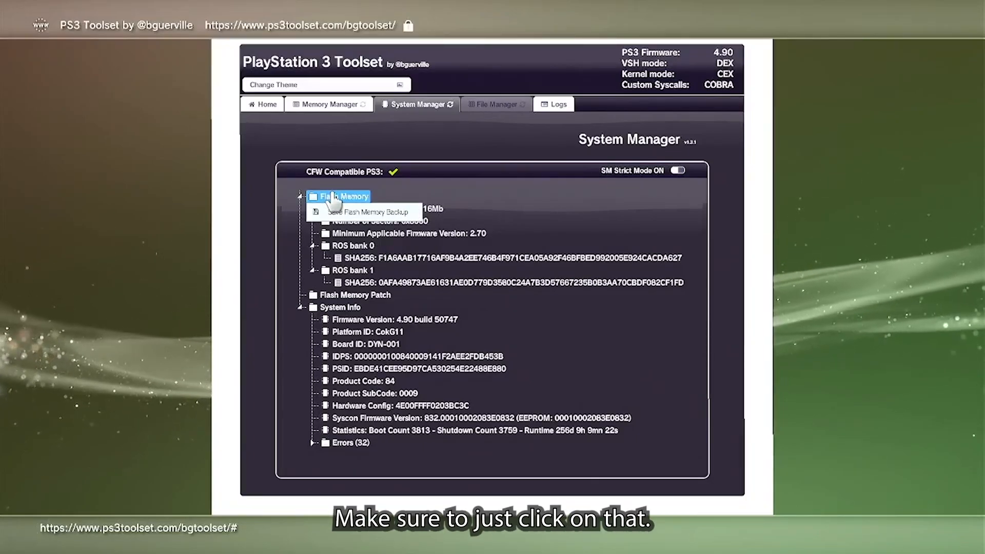
{"action": "left_click", "coordinate": [375, 211]}
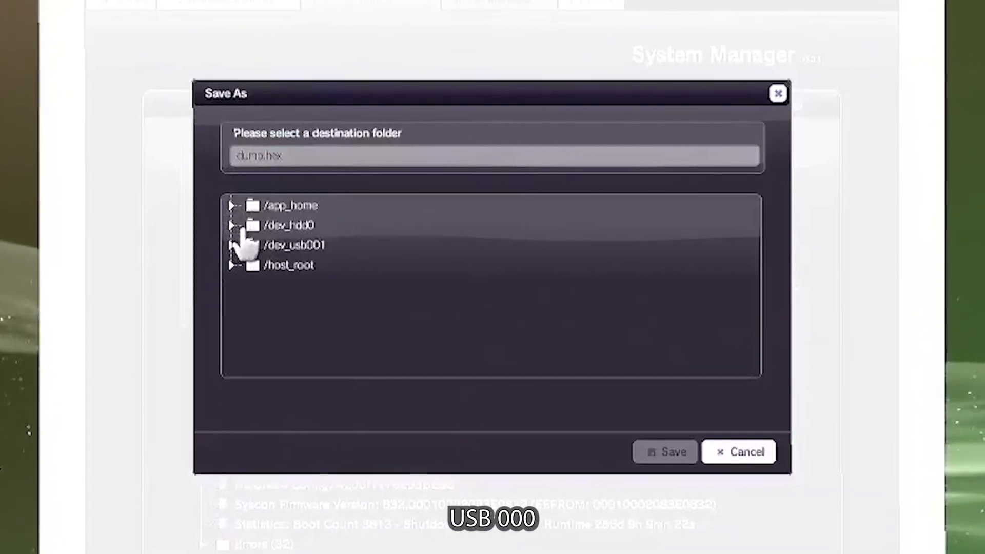
{"action": "left_click", "coordinate": [292, 245]}
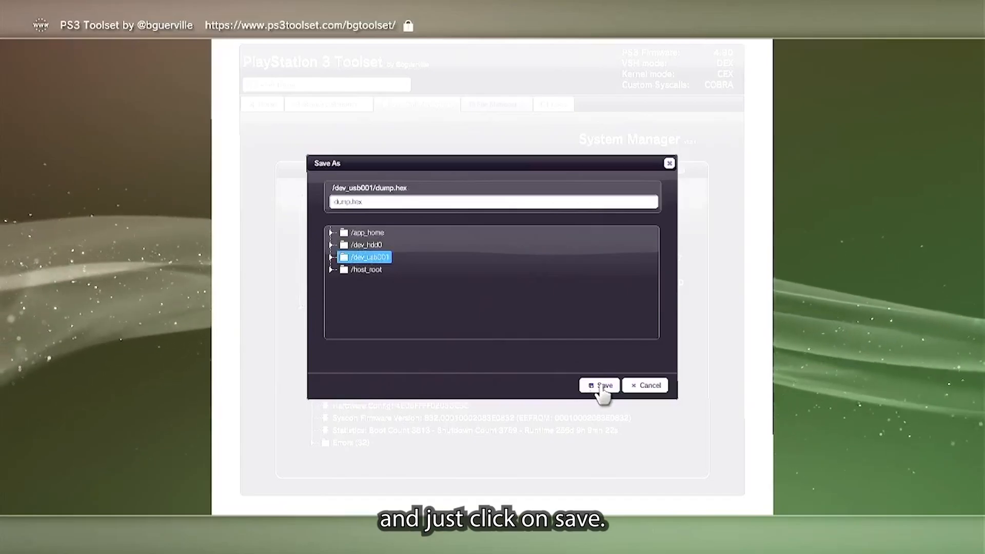
{"action": "left_click", "coordinate": [599, 386]}
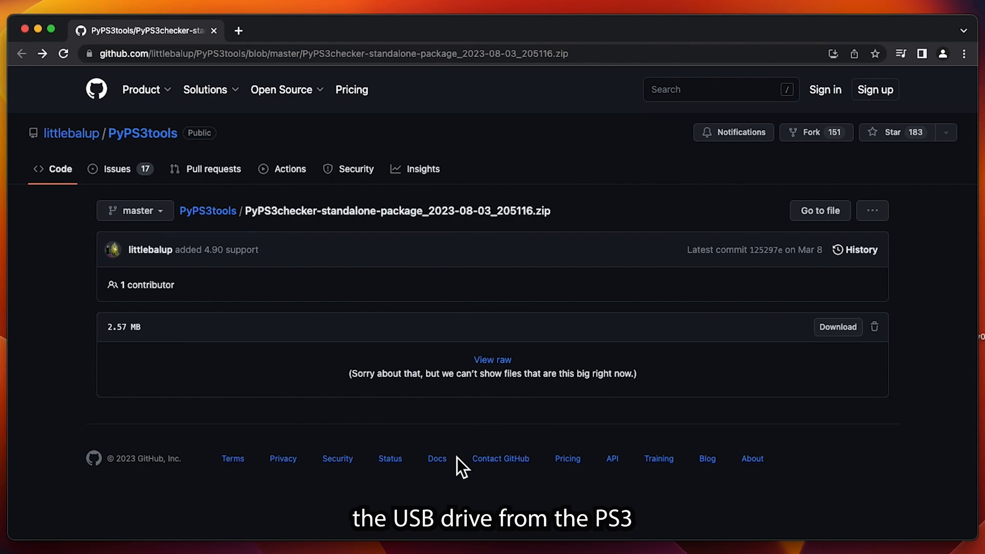
{"action": "mouse_move", "coordinate": [812, 417]}
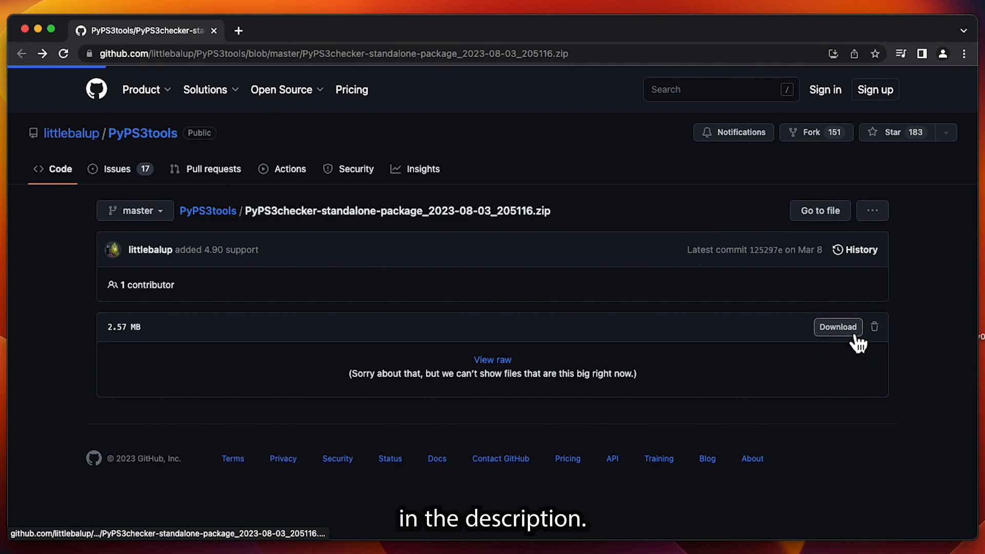
- Download the PyPS3checker standalone zip from GitHub and open it
{"action": "left_click", "coordinate": [838, 327]}
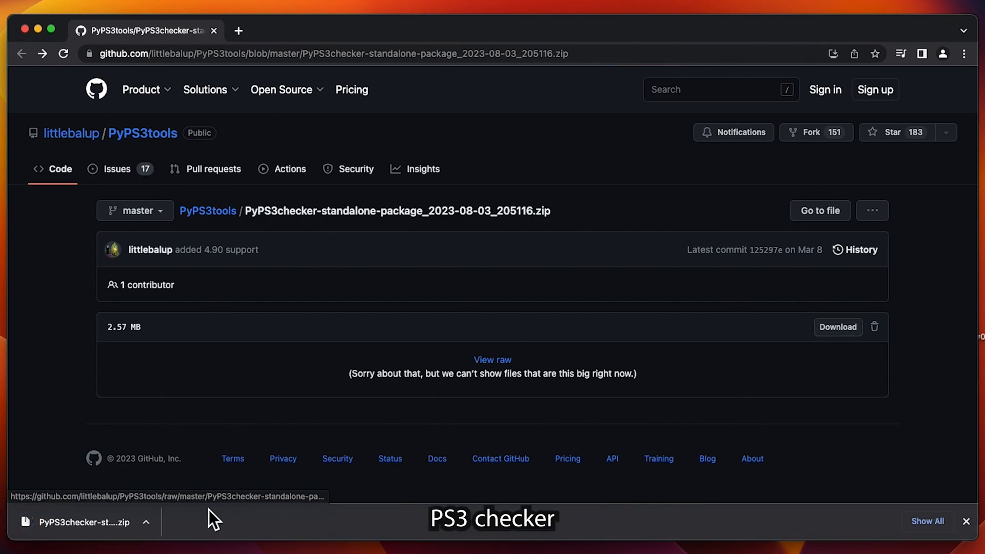
{"action": "mouse_move", "coordinate": [81, 523]}
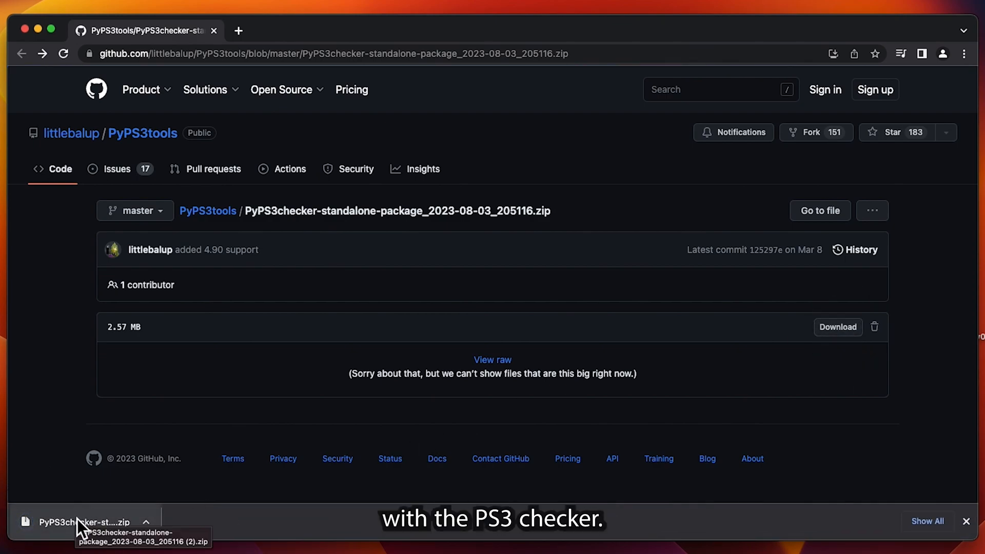
{"action": "left_click", "coordinate": [88, 523]}
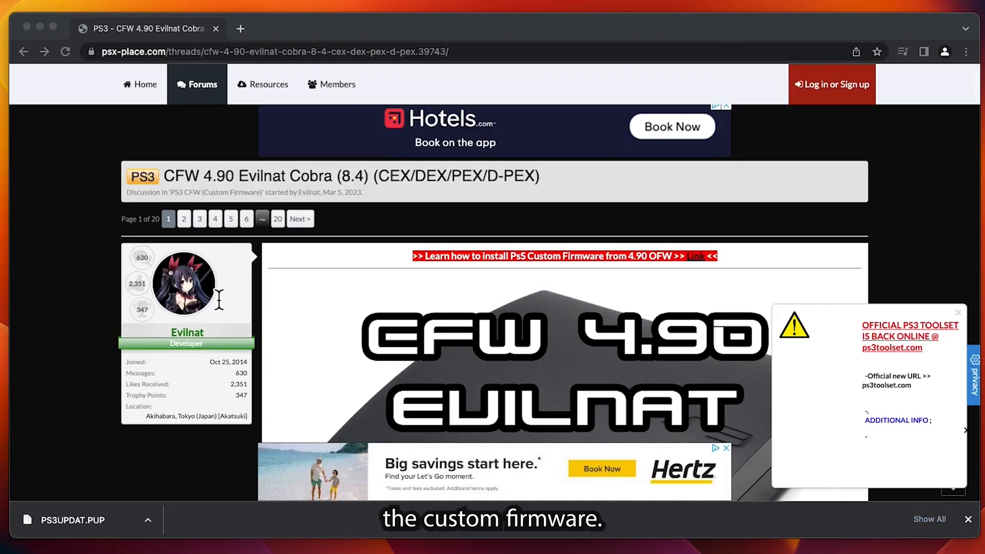
- Scroll the CFW 4.90 Evilnat Cobra 8.4 thread's features list down to the translation credits
{"action": "scroll", "scroll_direction": "down", "scroll_amount": 3}
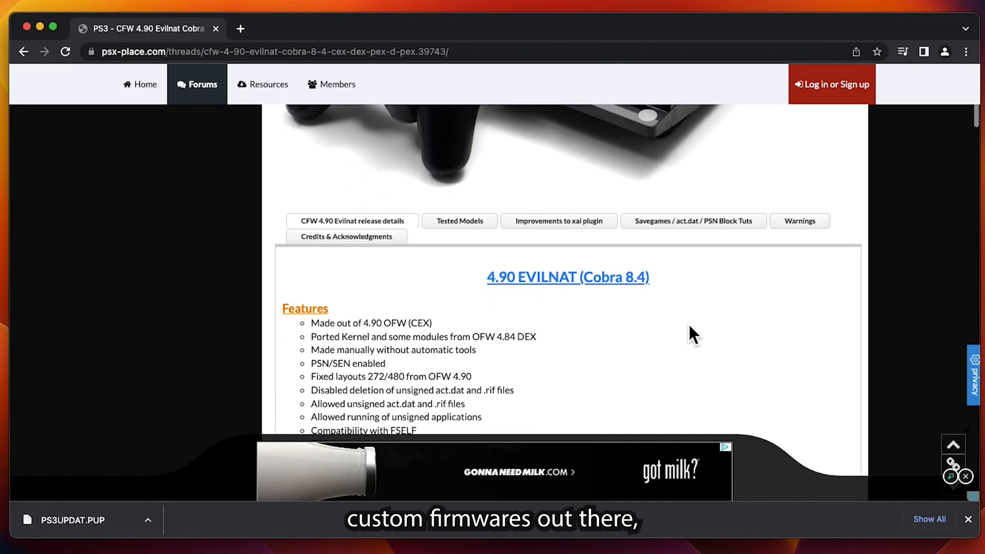
{"action": "scroll", "scroll_direction": "down", "scroll_amount": 3}
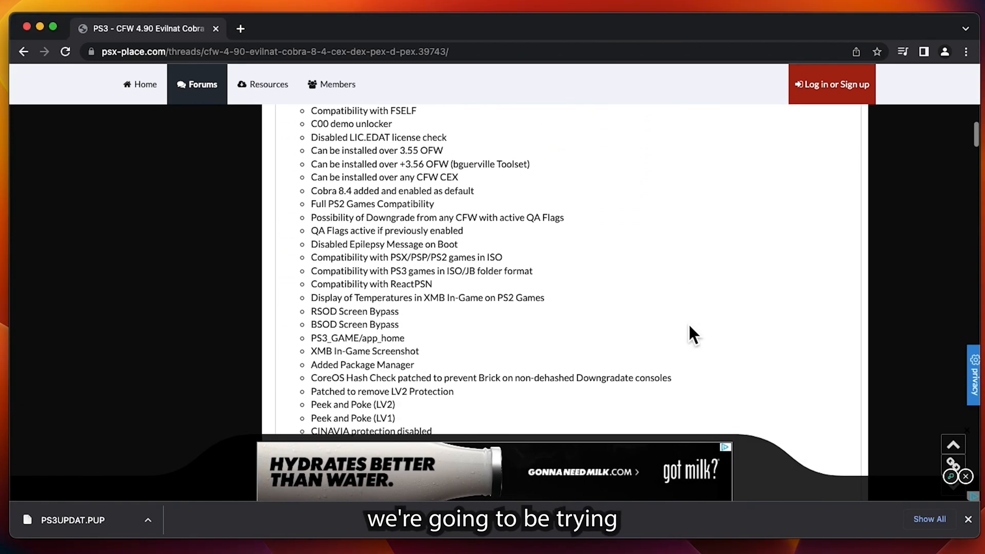
{"action": "scroll", "scroll_direction": "down", "scroll_amount": 3}
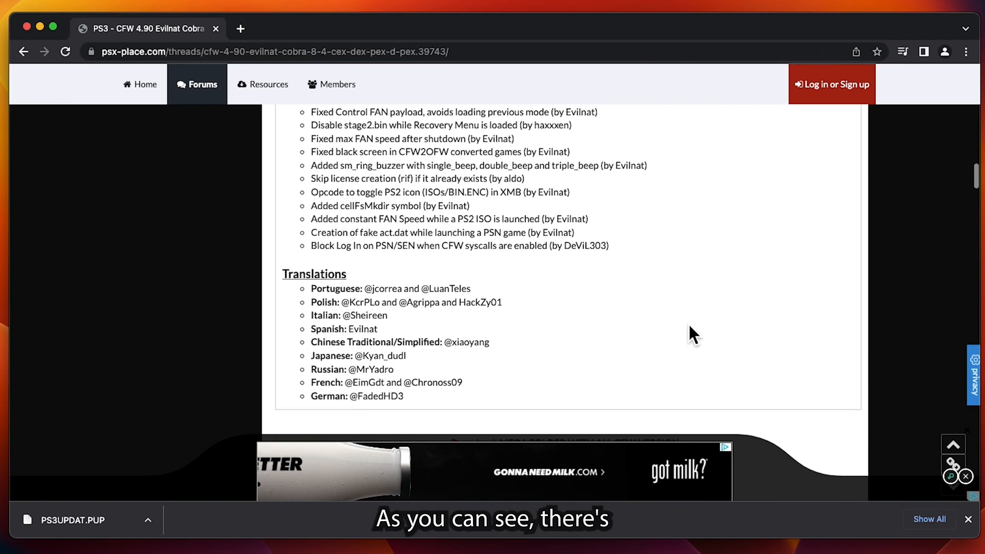
{"action": "scroll", "scroll_direction": "down", "scroll_amount": 3}
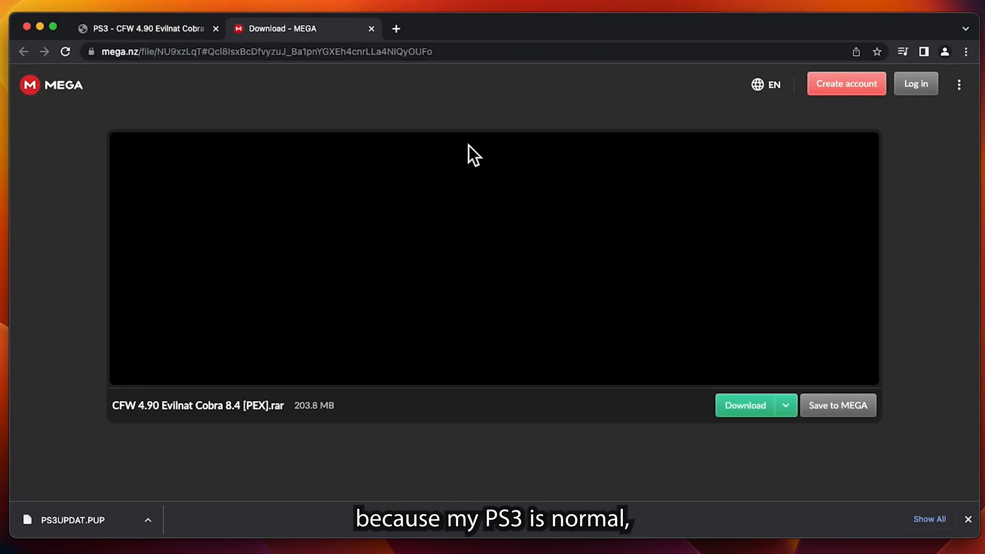
- Start downloading CFW 4.90 Evilnat Cobra 8.4 [PEX].rar (203.8 MB) from MEGA
{"action": "left_click", "coordinate": [745, 405]}
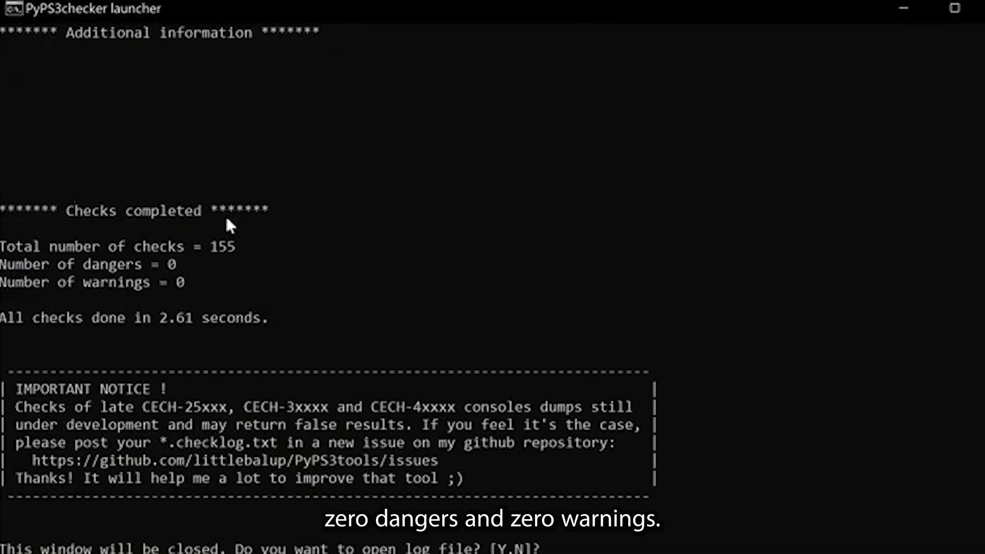
{"action": "mouse_move", "coordinate": [229, 257]}
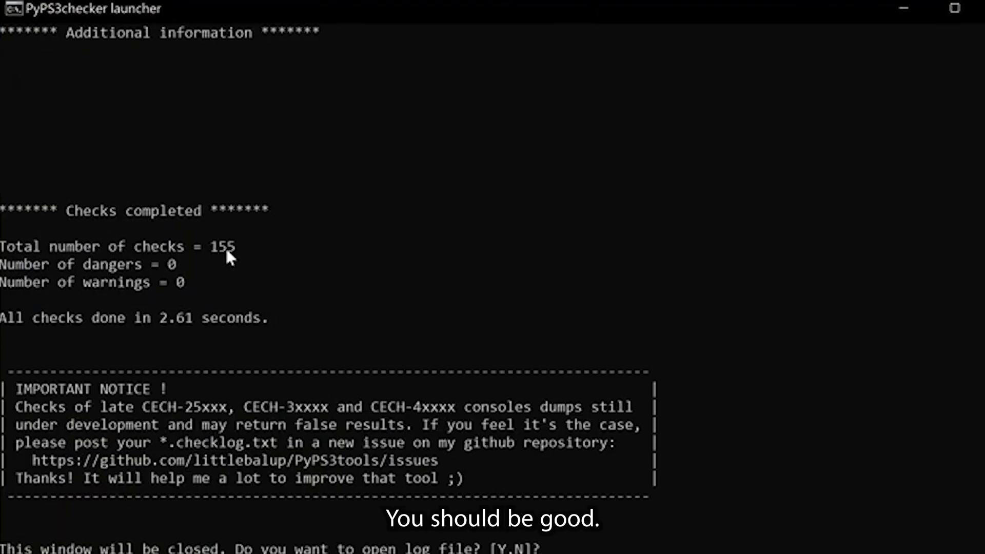
{"action": "mouse_move", "coordinate": [169, 278]}
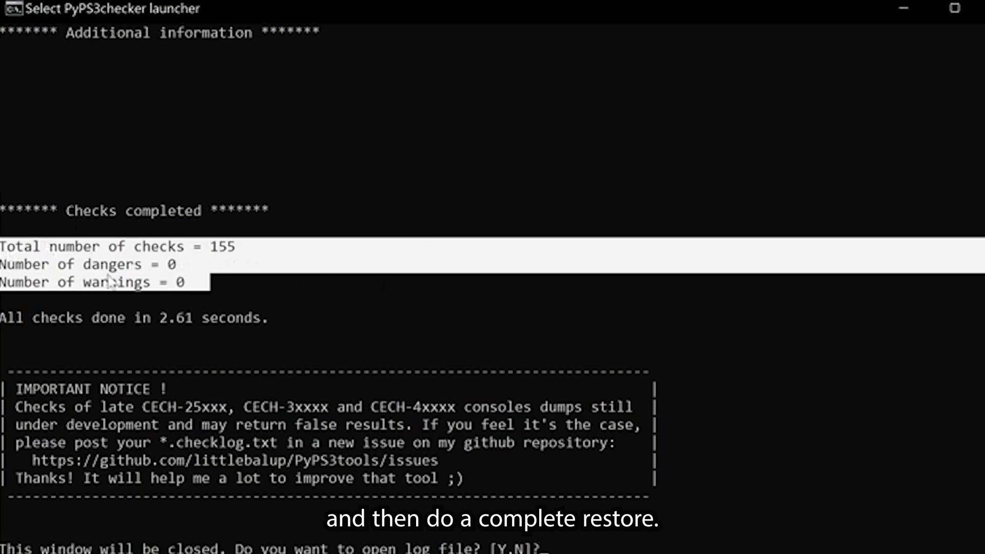
{"action": "mouse_move", "coordinate": [184, 288]}
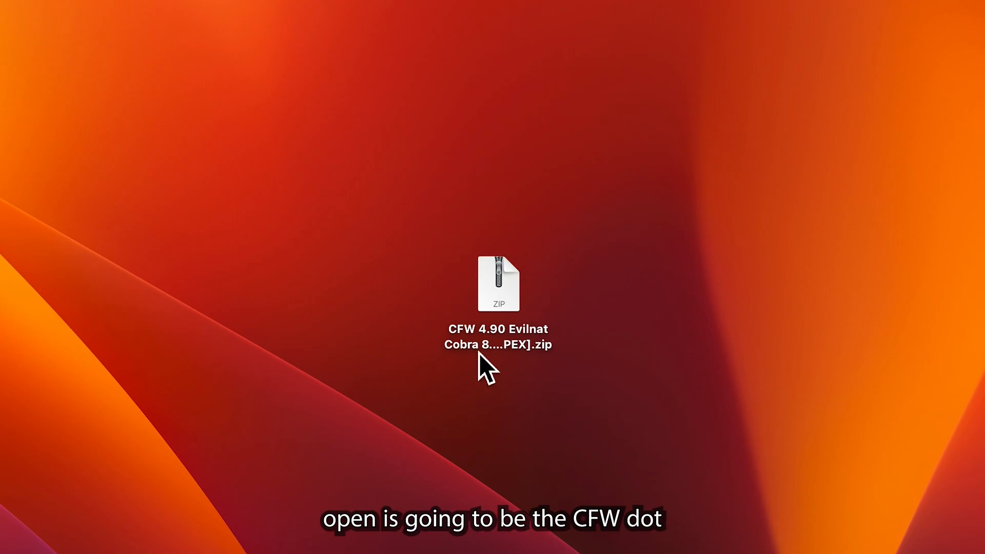
- Unzip the Evilnat CFW 4.90 archive and move its PS3 folder onto the USB drive
{"action": "double_click", "coordinate": [498, 281]}
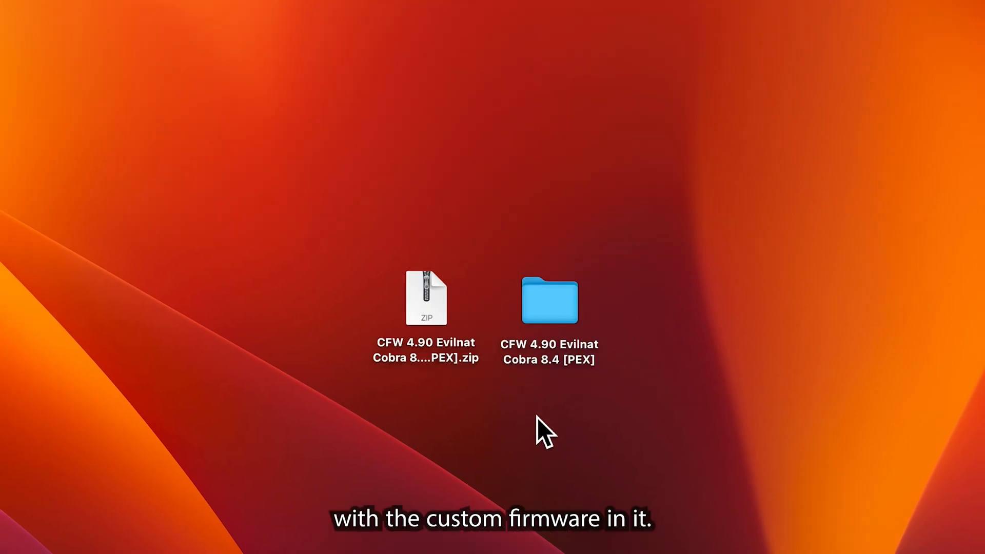
{"action": "double_click", "coordinate": [549, 300]}
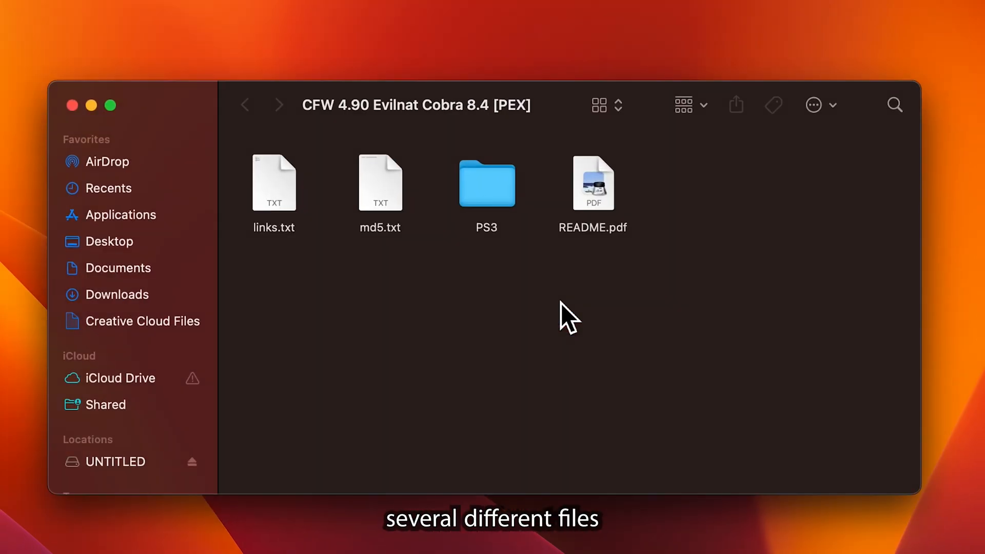
{"action": "mouse_move", "coordinate": [436, 279]}
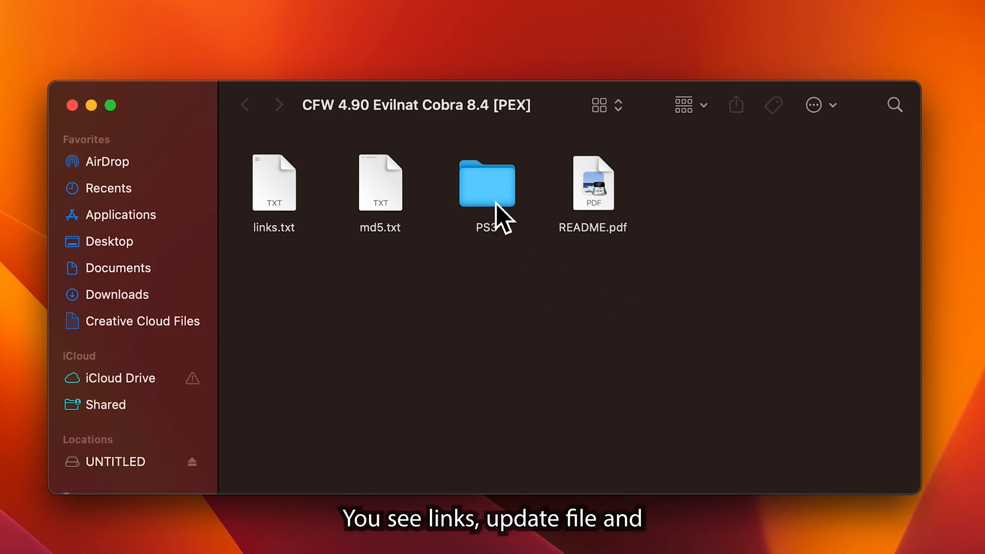
{"action": "left_click", "coordinate": [487, 184]}
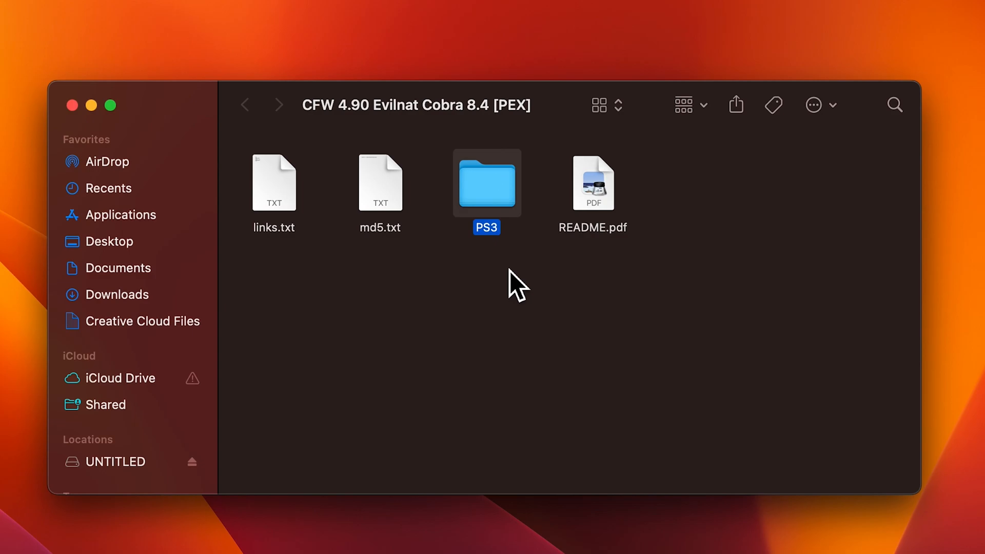
{"action": "scroll", "scroll_direction": "down", "scroll_amount": 3}
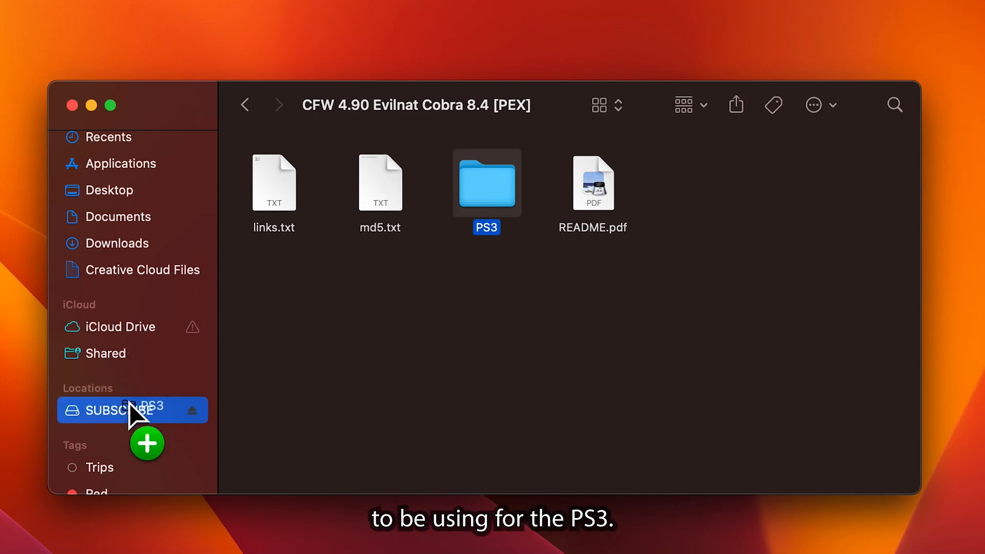
{"action": "mouse_move", "coordinate": [117, 104]}
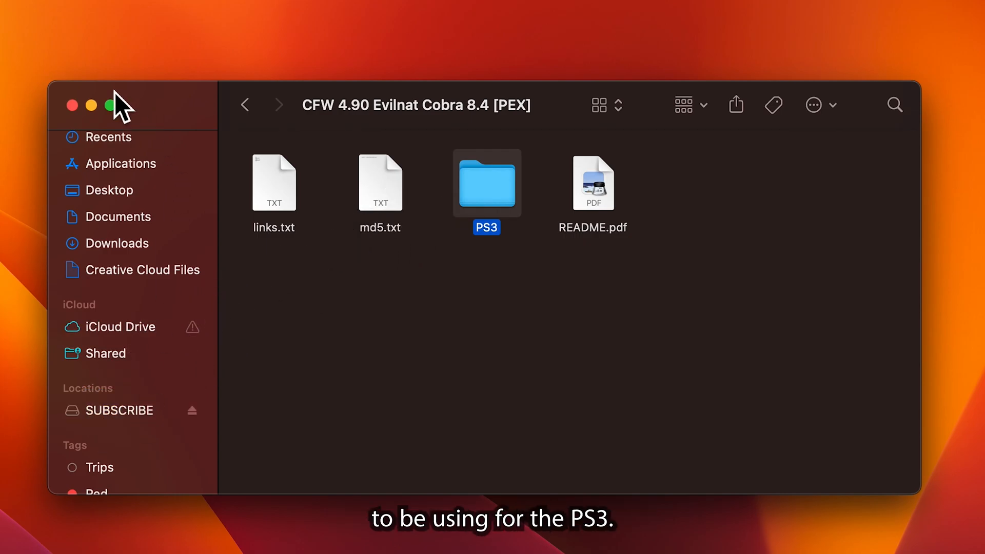
{"action": "double_click", "coordinate": [487, 183]}
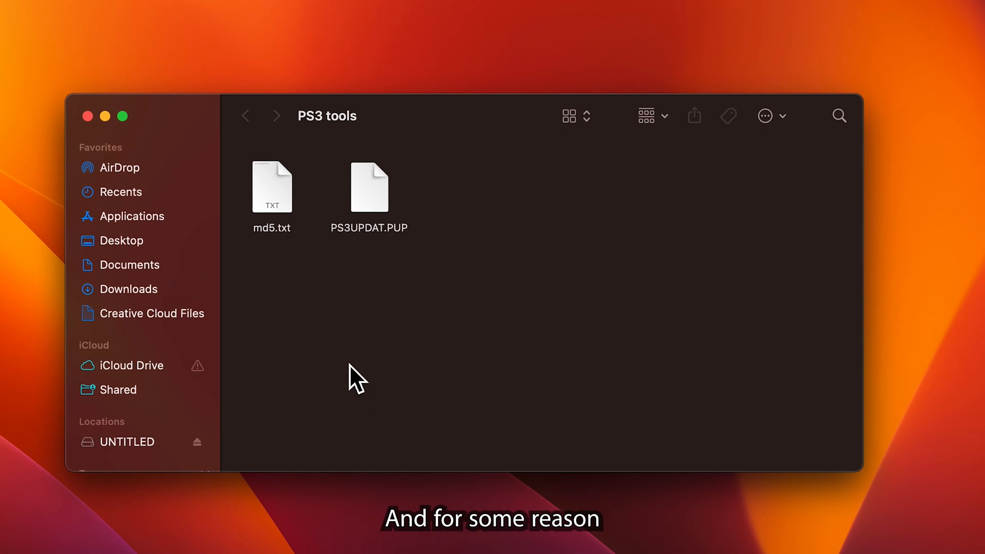
{"action": "mouse_move", "coordinate": [369, 308]}
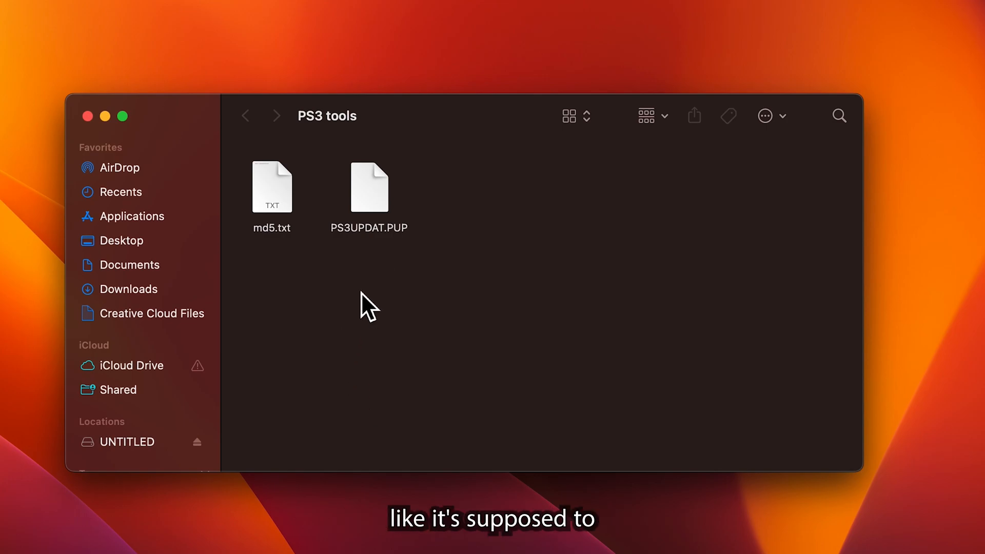
- Create a new folder inside PS3, select the PS3 folder in PS3 tools, and close Finder
{"action": "right_click", "coordinate": [367, 301]}
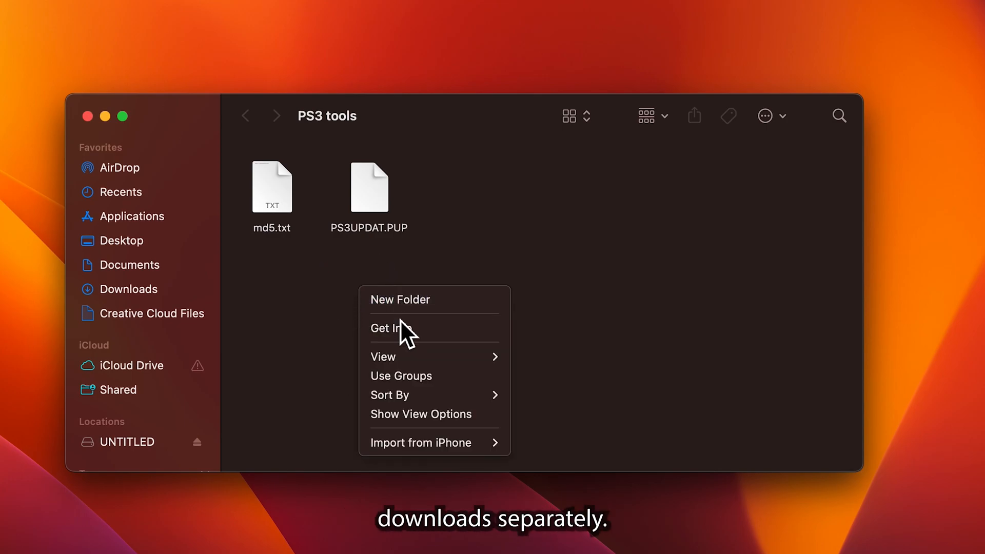
{"action": "left_click", "coordinate": [401, 299]}
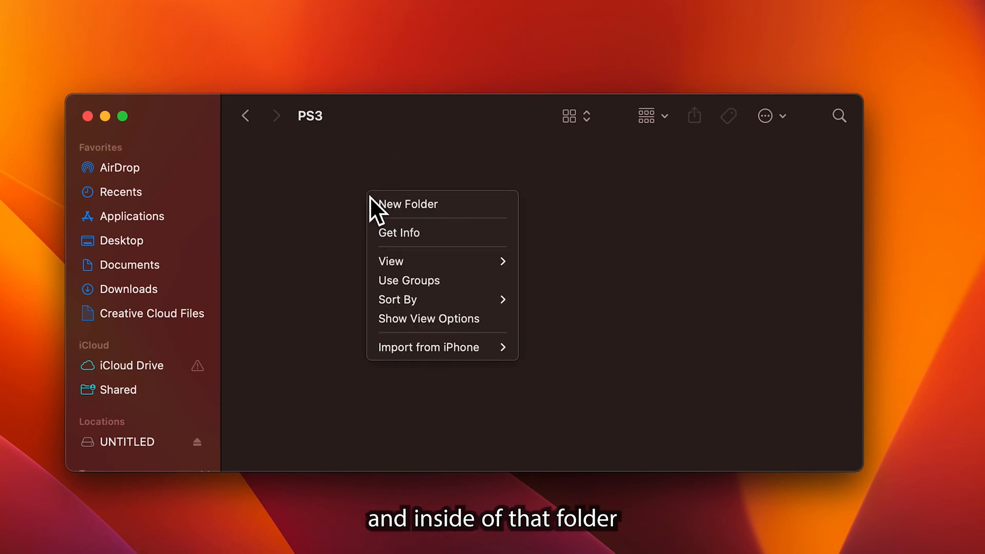
{"action": "left_click", "coordinate": [407, 204]}
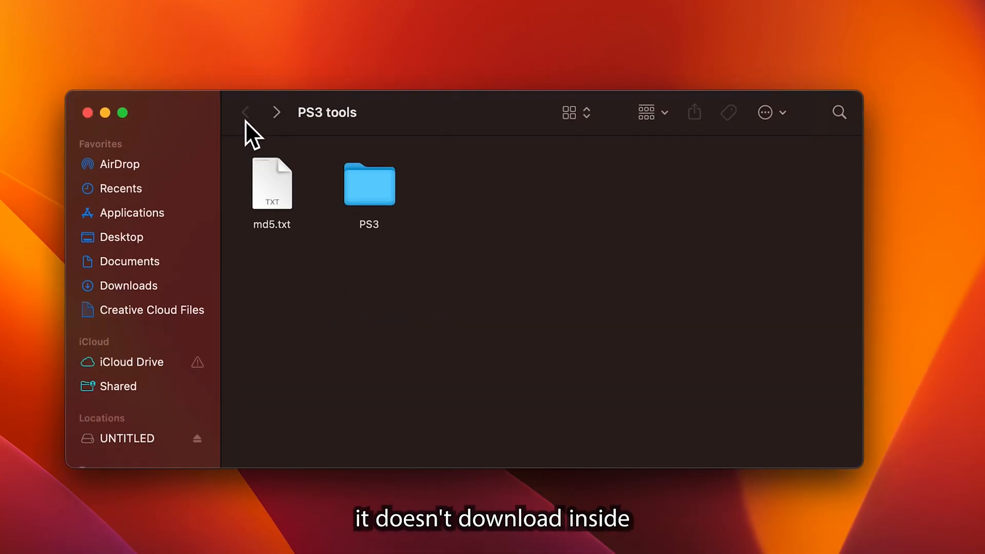
{"action": "mouse_move", "coordinate": [407, 234]}
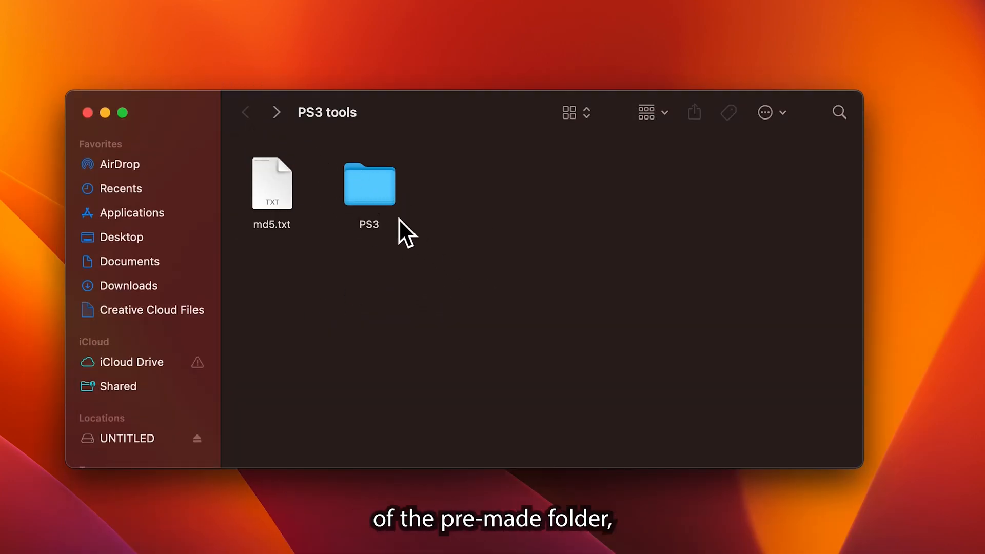
{"action": "left_click", "coordinate": [369, 184]}
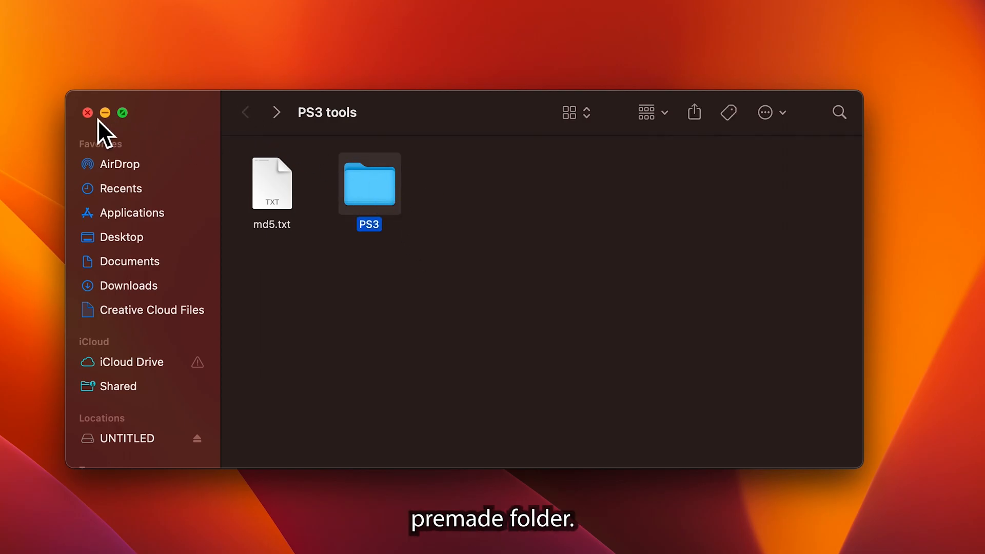
{"action": "left_click", "coordinate": [88, 113]}
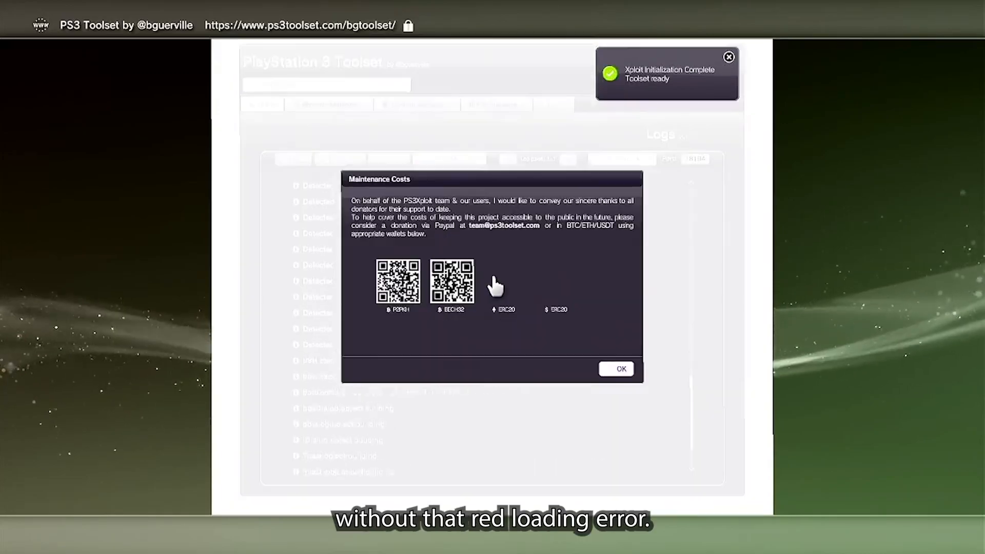
- Dismiss the Maintenance Costs donation notice and go to the System Manager page
{"action": "left_click", "coordinate": [619, 369]}
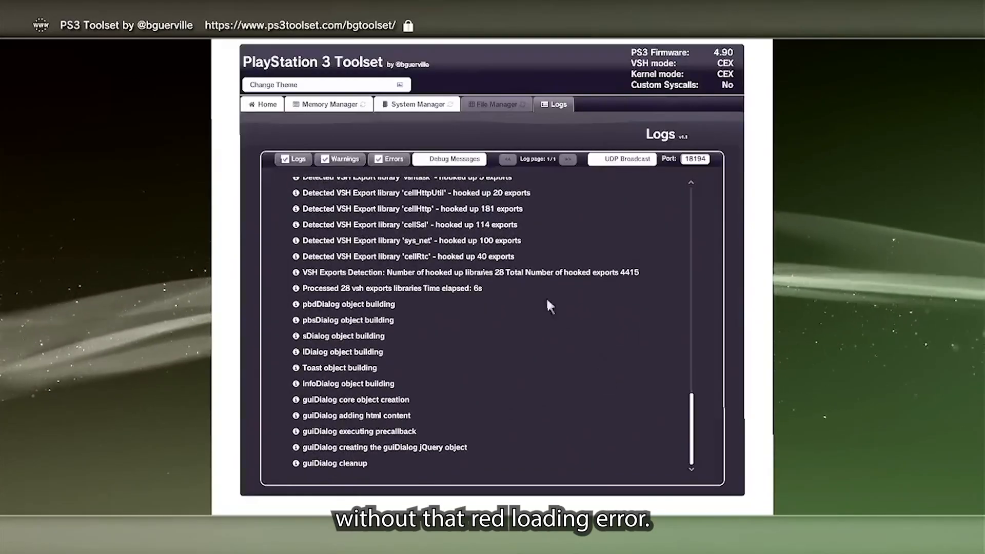
{"action": "left_click", "coordinate": [417, 104]}
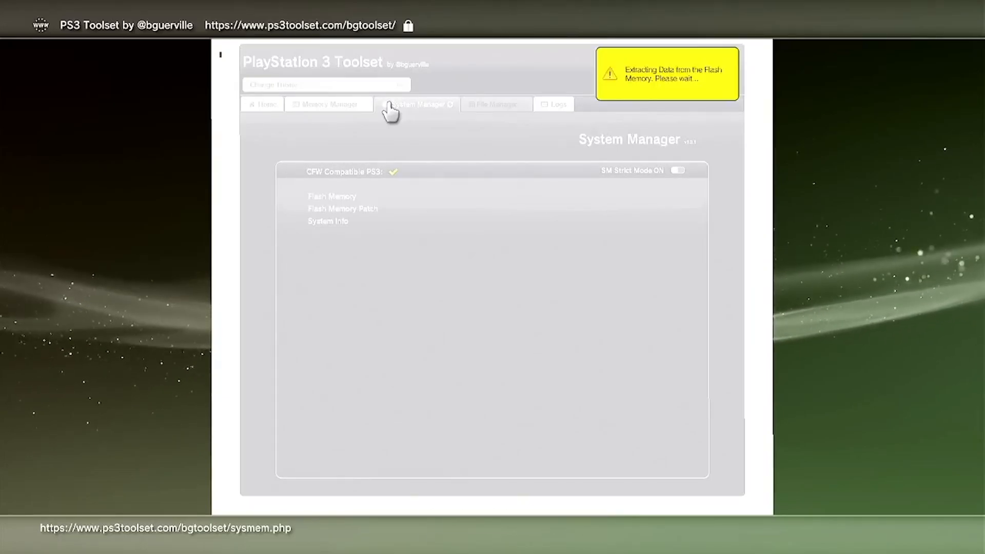
- Download and load nofsm_patch_490.bin via HTTP under Flash Memory Patch
{"action": "left_click", "coordinate": [328, 221]}
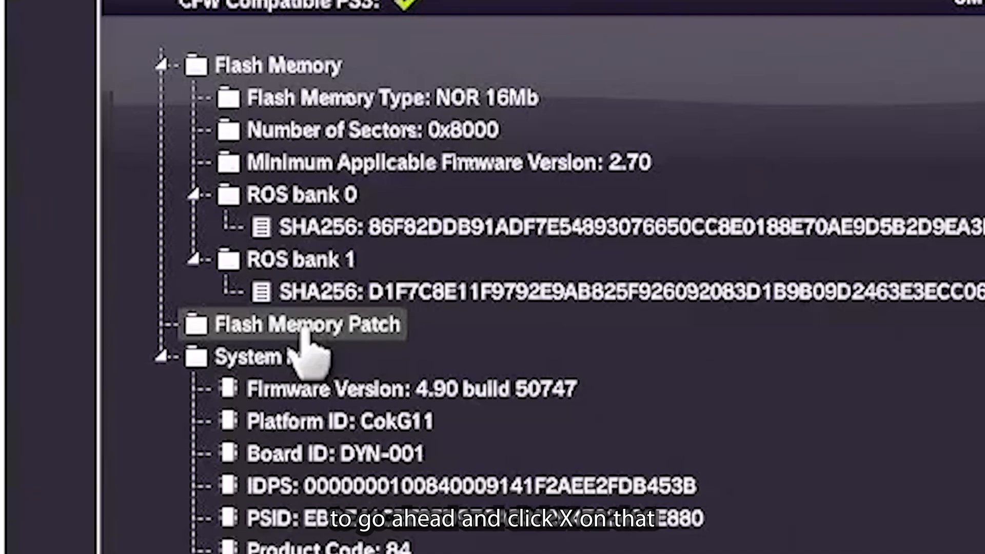
{"action": "right_click", "coordinate": [308, 325]}
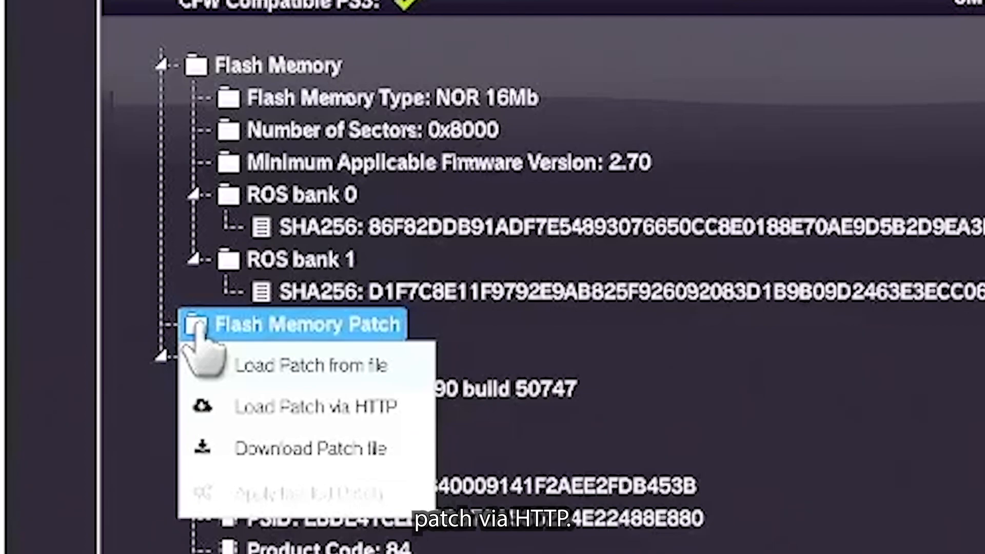
{"action": "mouse_move", "coordinate": [201, 409]}
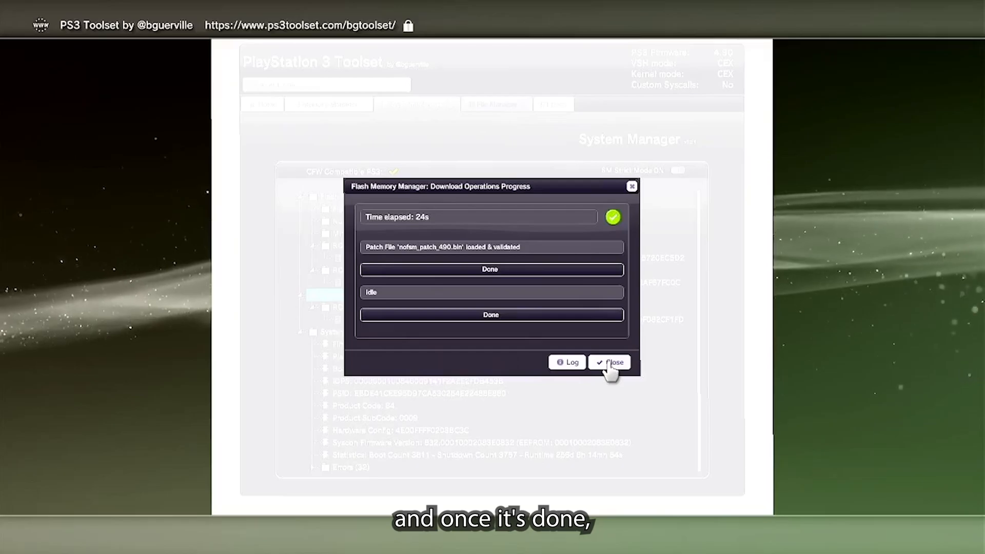
{"action": "mouse_move", "coordinate": [613, 371]}
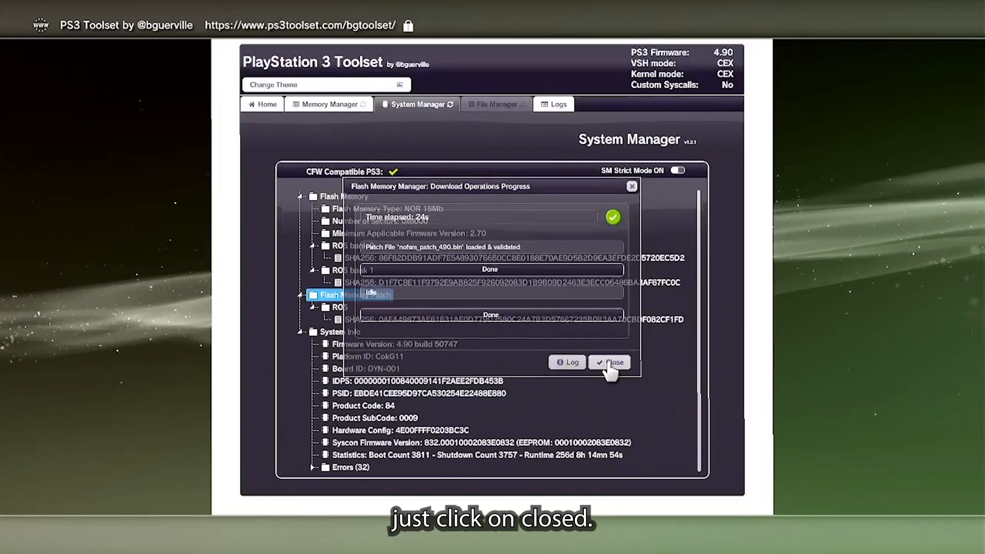
{"action": "left_click", "coordinate": [609, 362]}
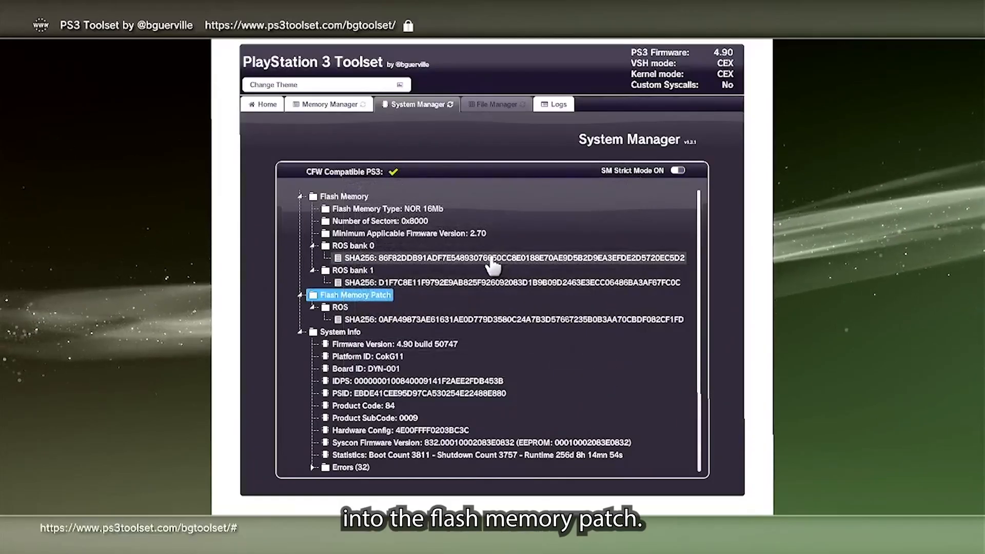
{"action": "mouse_move", "coordinate": [372, 308]}
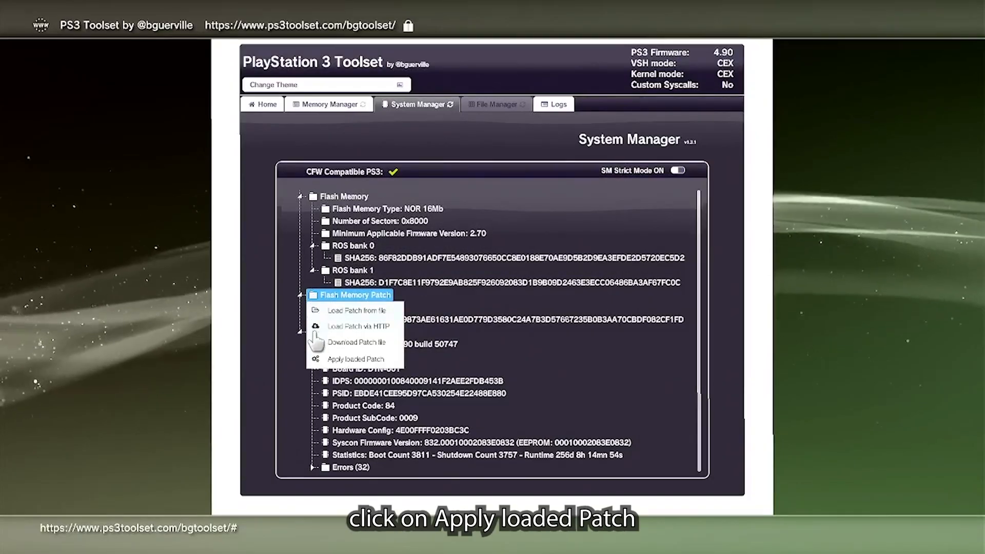
- Apply the loaded nofsm patch to flash memory and close the progress report
{"action": "left_click", "coordinate": [356, 359]}
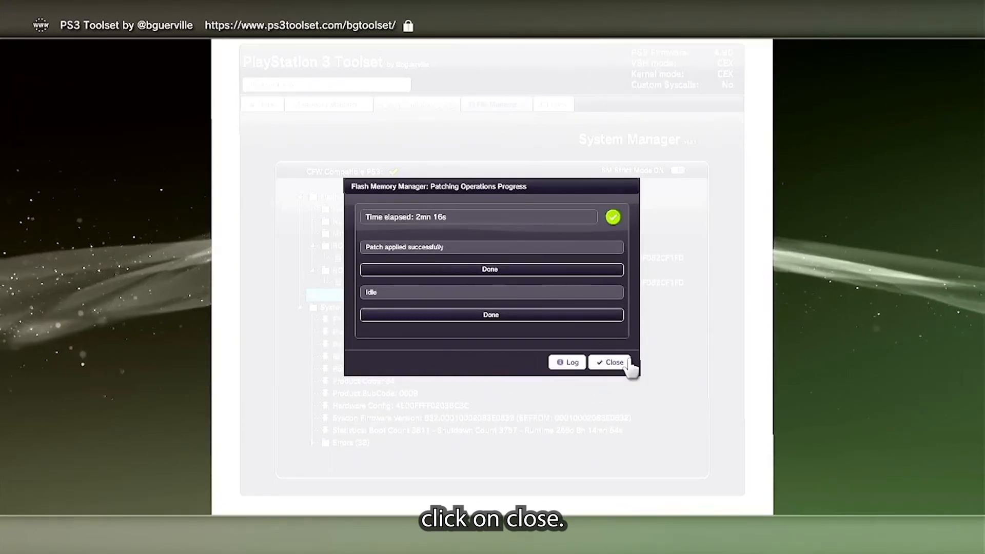
{"action": "left_click", "coordinate": [615, 362]}
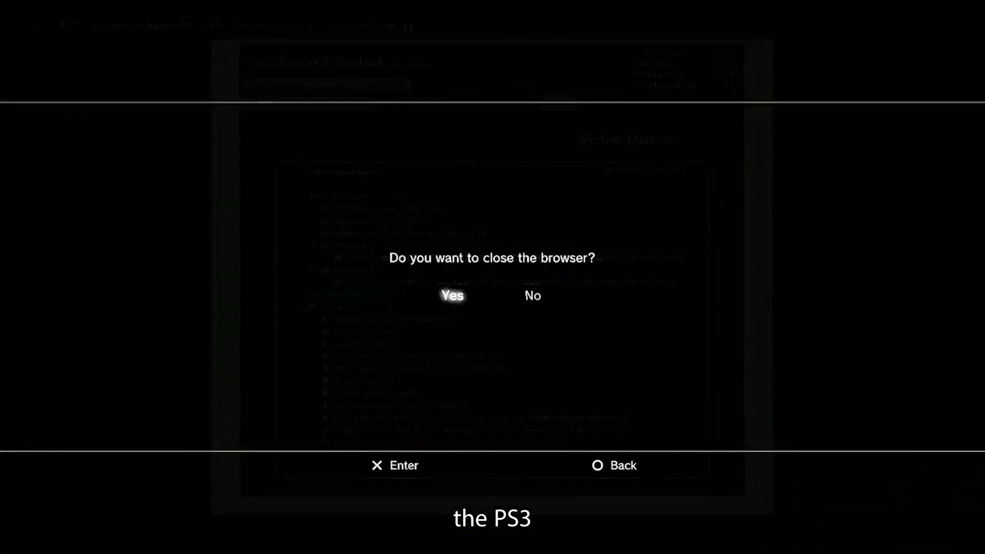
- Close the browser and boot into System Update, which finds 4.90 Evilnat PEX on USB
{"action": "left_click", "coordinate": [452, 295]}
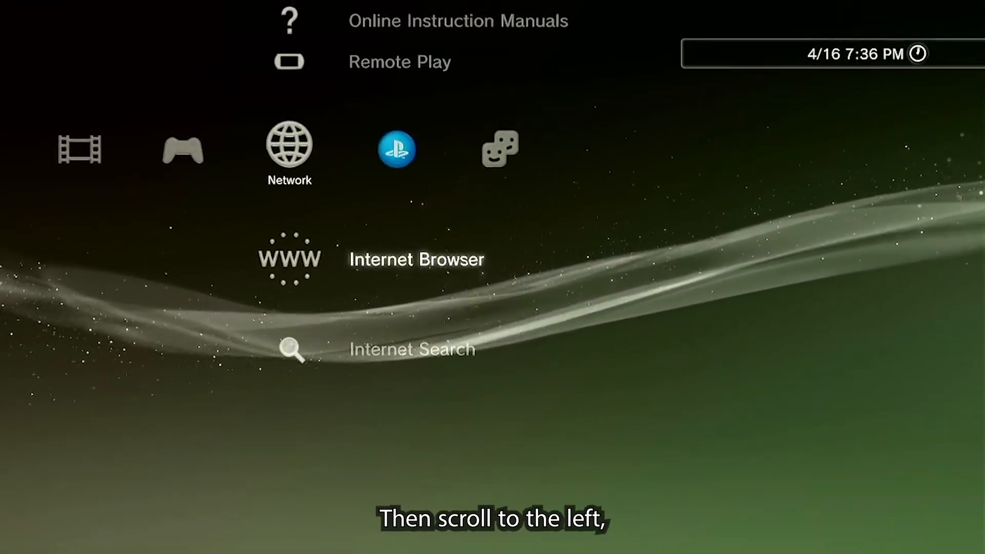
{"action": "scroll", "scroll_direction": "left", "scroll_amount": 3}
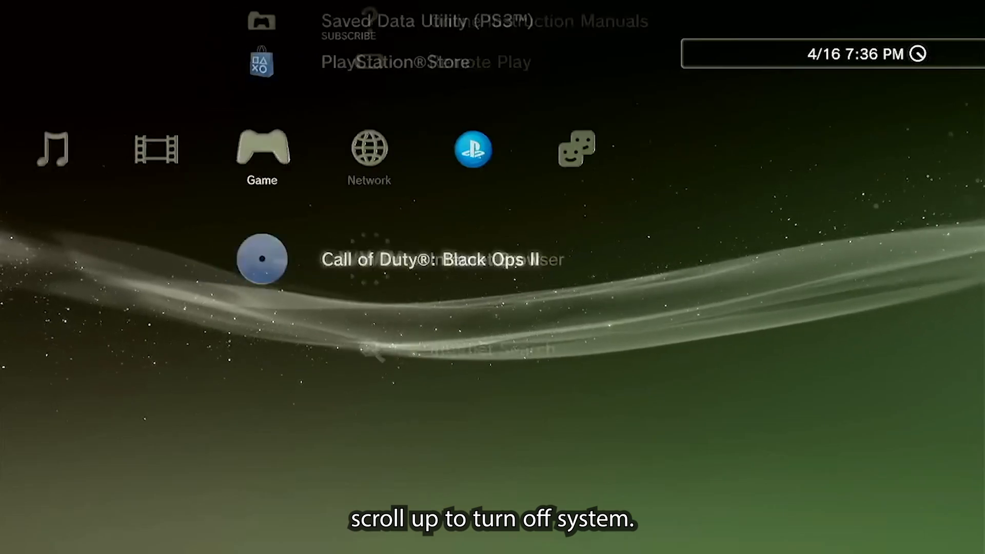
{"action": "scroll", "scroll_direction": "up", "scroll_amount": 3}
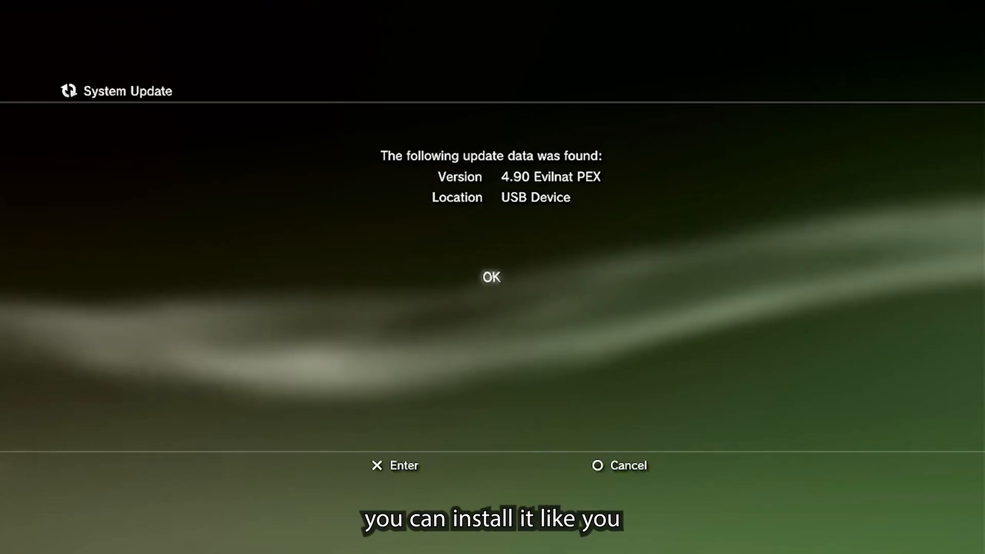
- Proceed with the found 4.90 Evilnat PEX update and accept the user agreement
{"action": "left_click", "coordinate": [492, 277]}
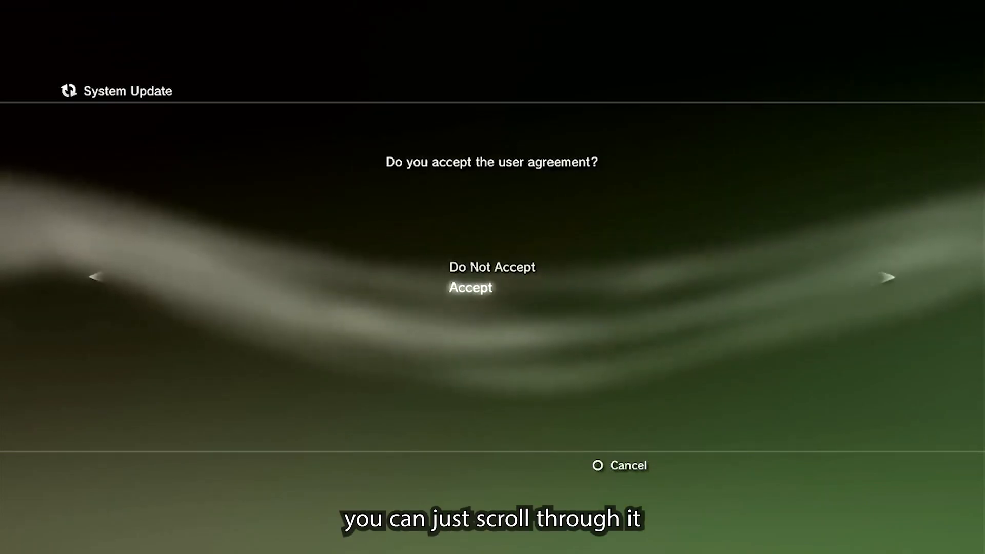
{"action": "left_click", "coordinate": [470, 287]}
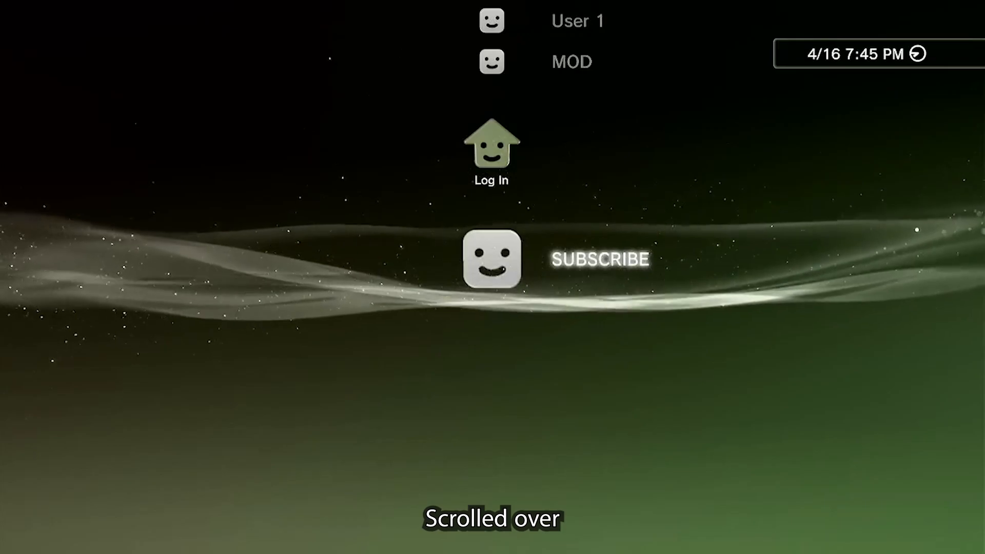
- Browse to Settings and scroll through the CFW debug options list
{"action": "scroll", "scroll_direction": "left", "scroll_amount": 3}
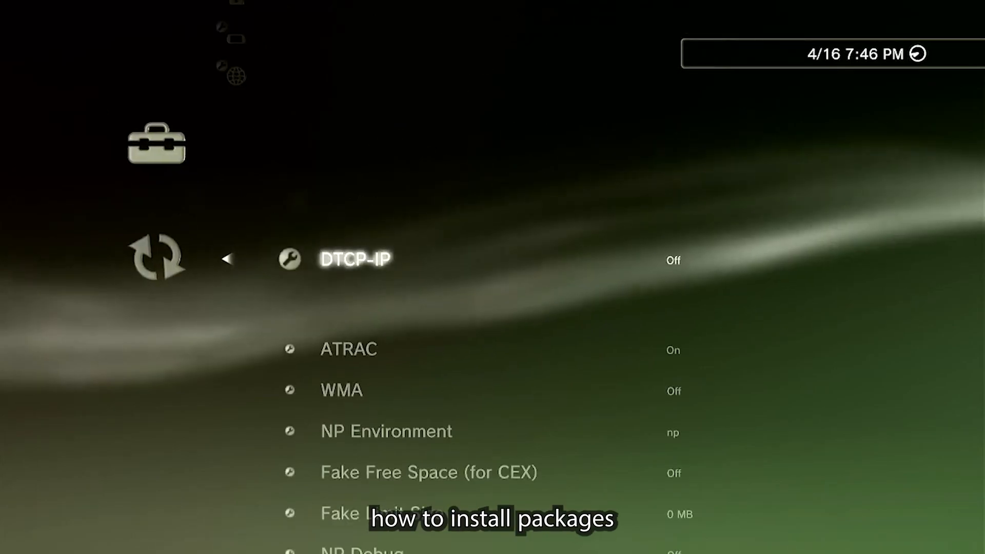
{"action": "scroll", "scroll_direction": "down", "scroll_amount": 3}
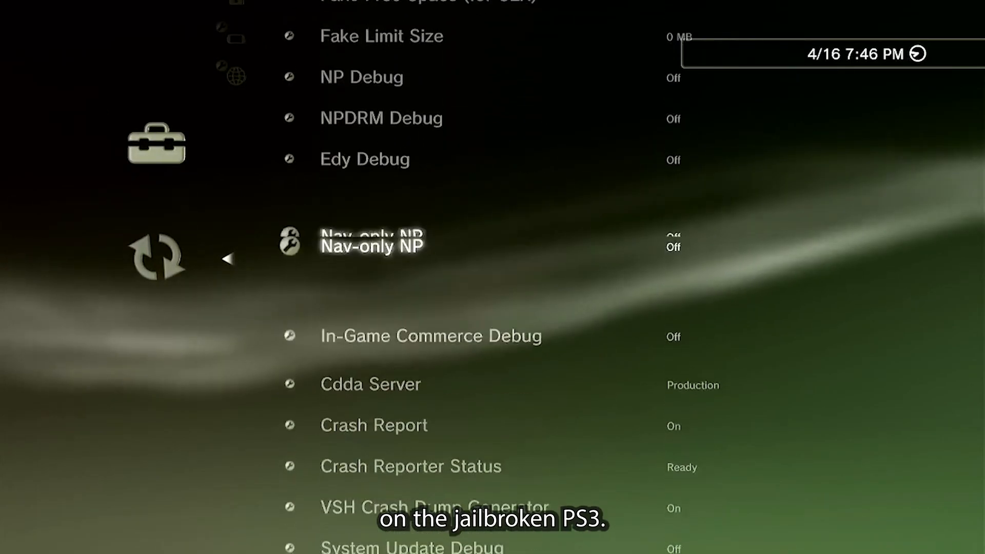